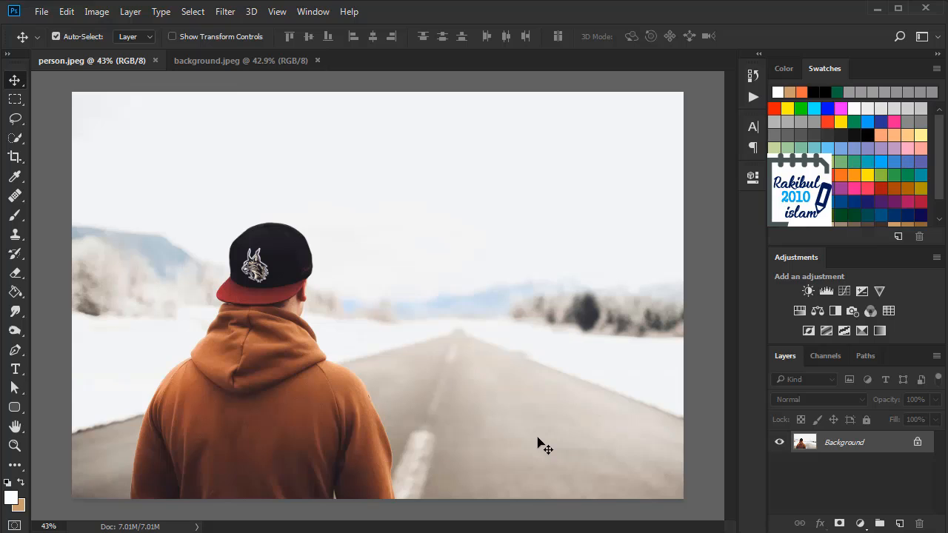
mouse_move(450, 453)
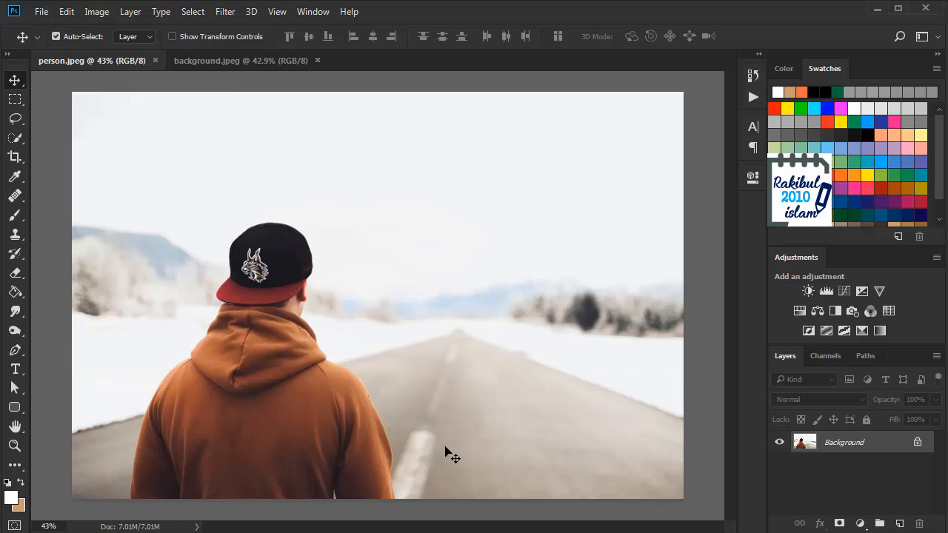
mouse_move(191, 453)
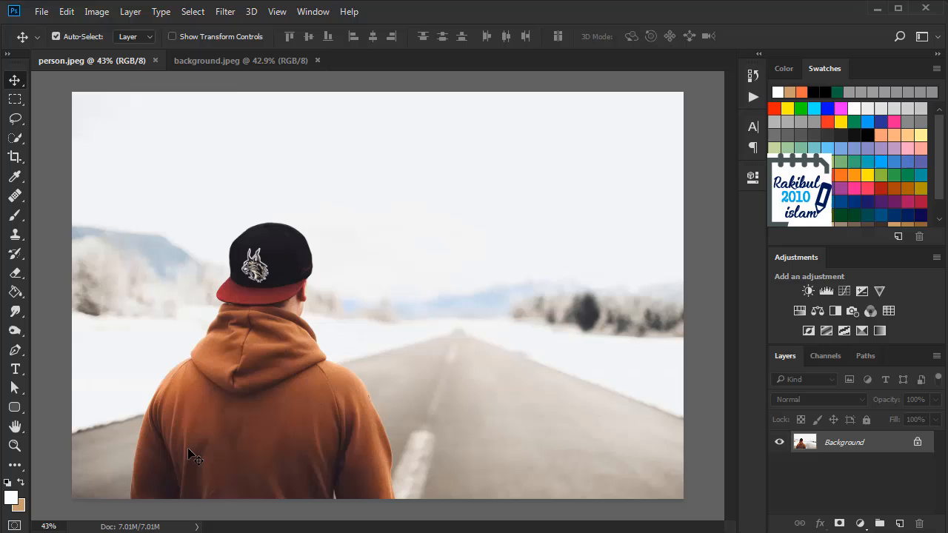
mouse_move(255, 160)
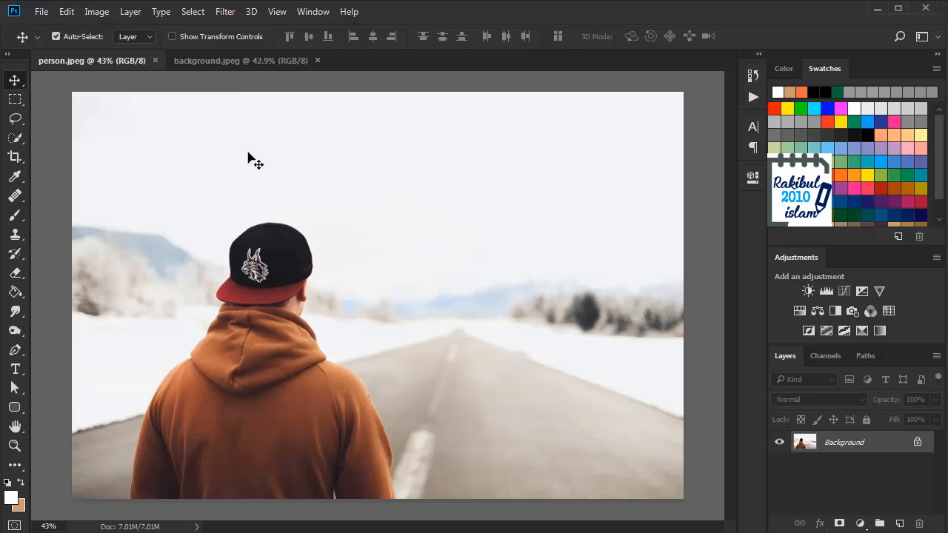
- Switch to the background.jpeg document showing the blue Golden Gate beach
click(240, 59)
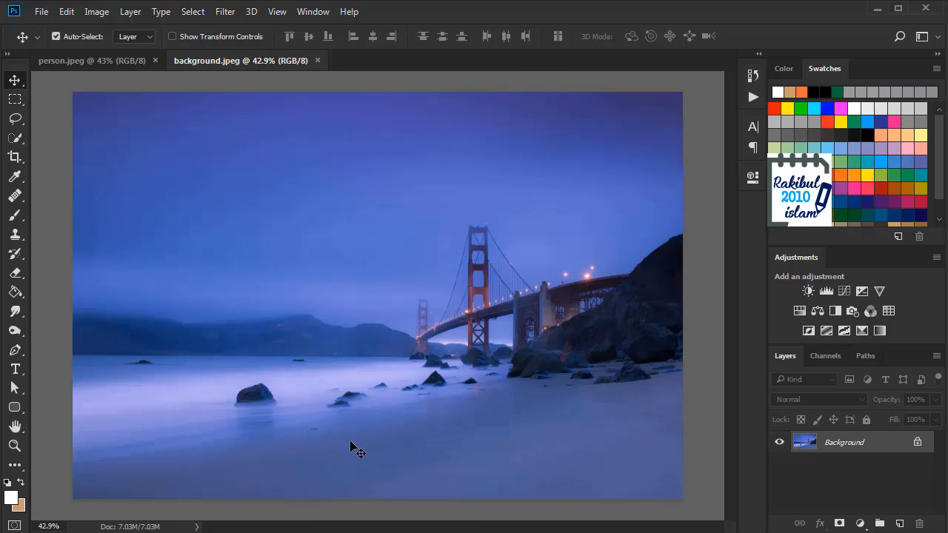
mouse_move(482, 371)
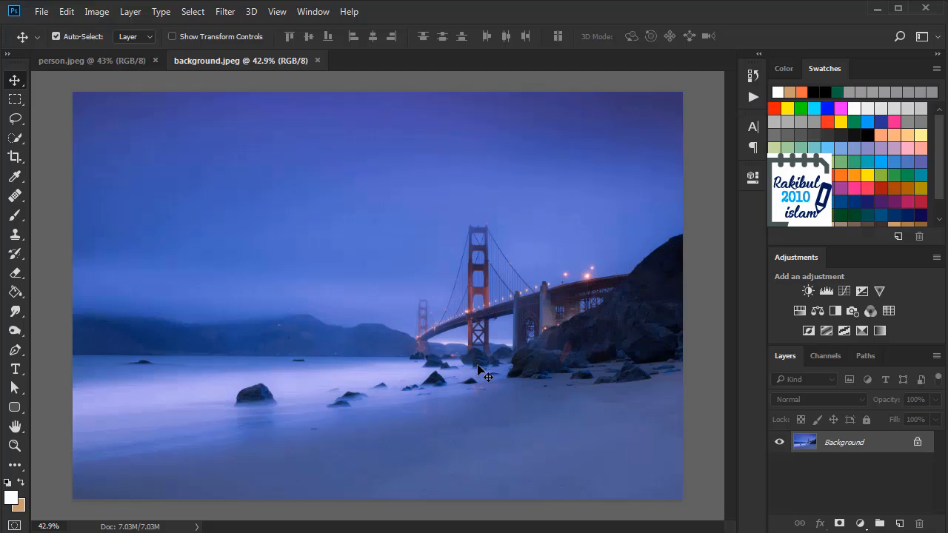
mouse_move(319, 391)
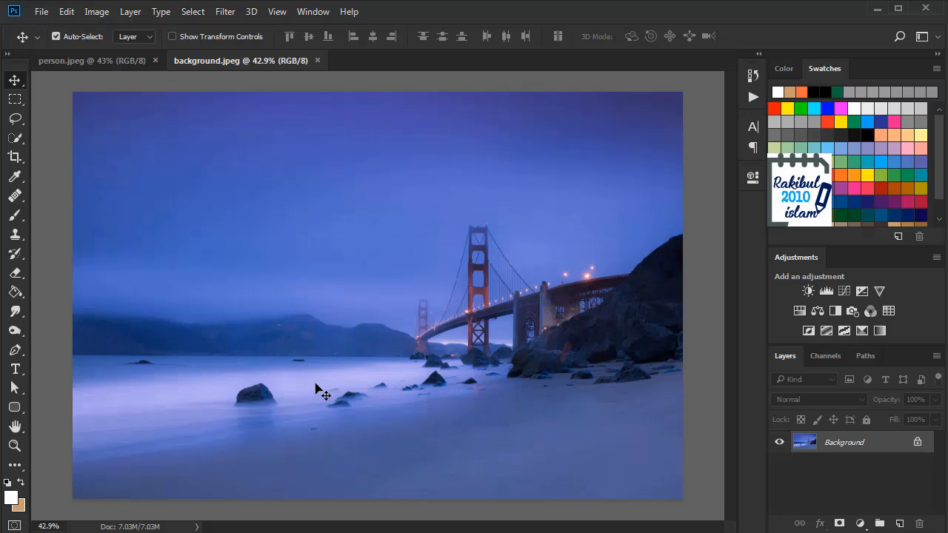
mouse_move(337, 307)
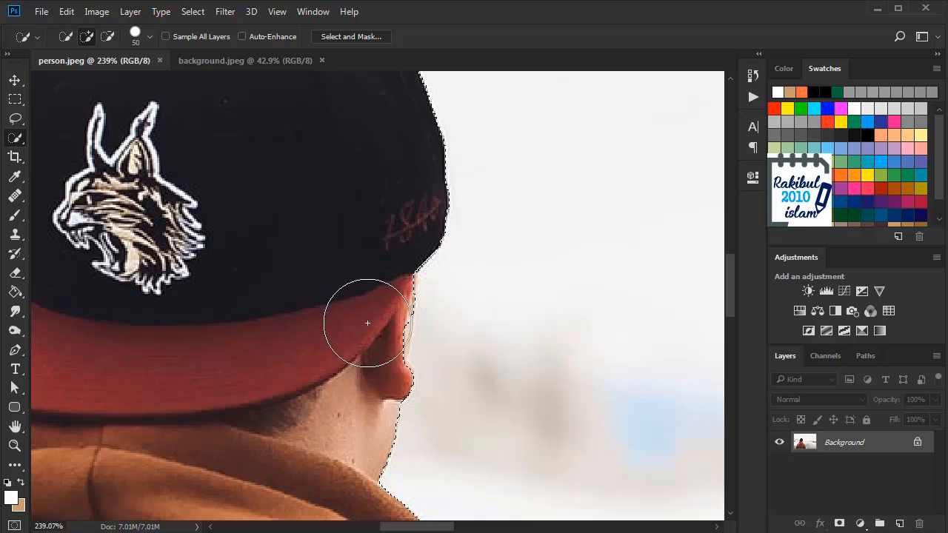
mouse_move(367, 339)
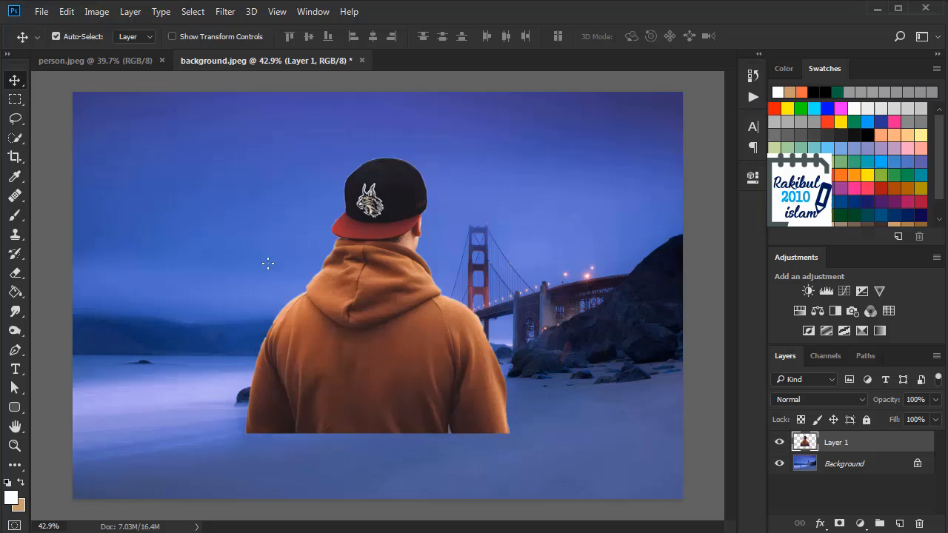
mouse_move(388, 299)
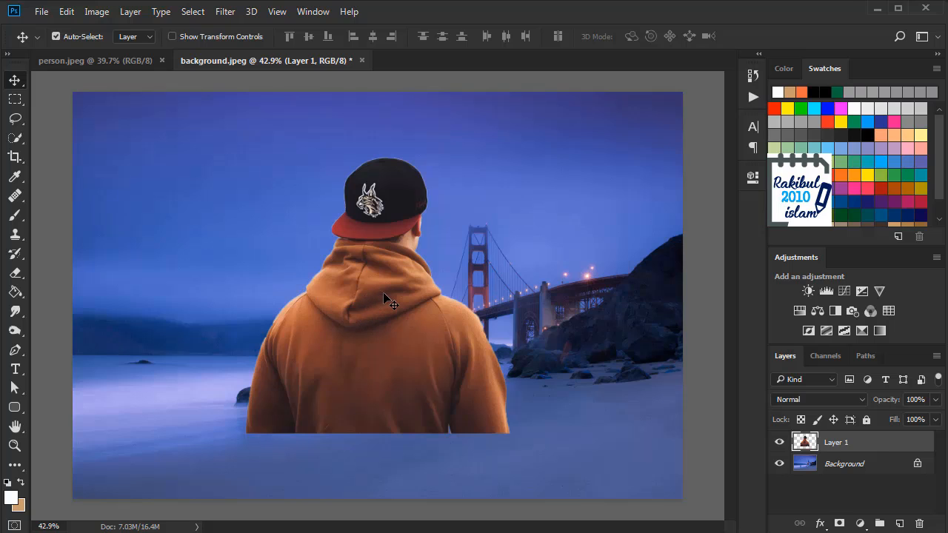
- Drag the person layer lower so the hoodie reaches the bottom edge of the beach scene
drag(388, 299, 370, 355)
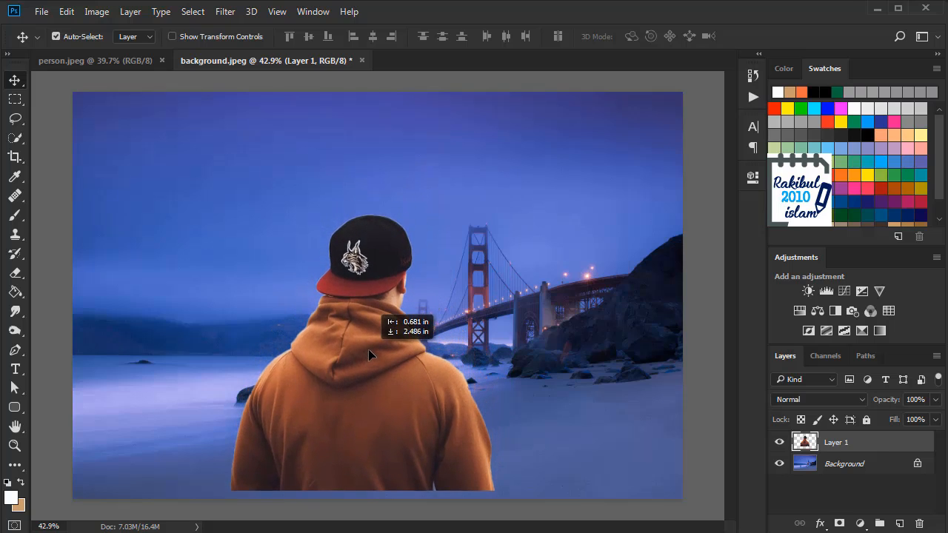
drag(370, 355, 388, 371)
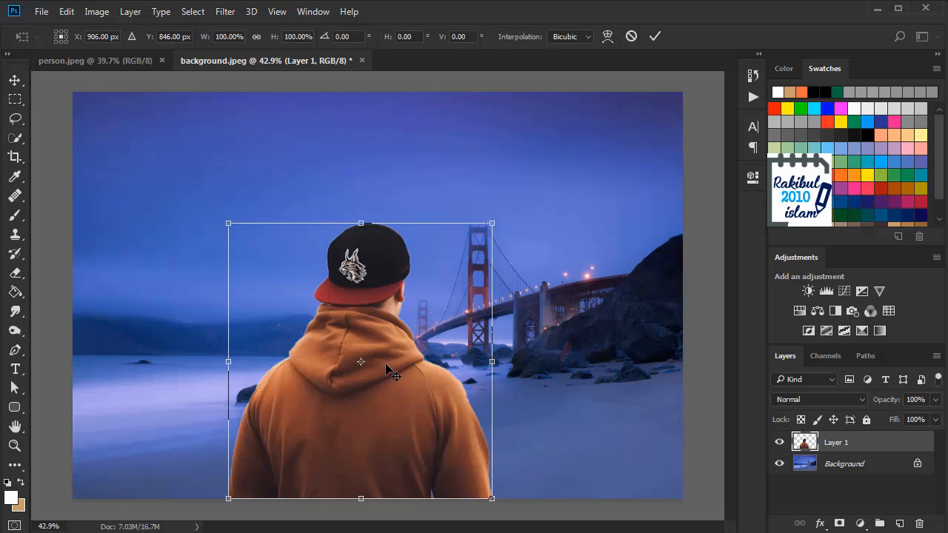
mouse_move(444, 291)
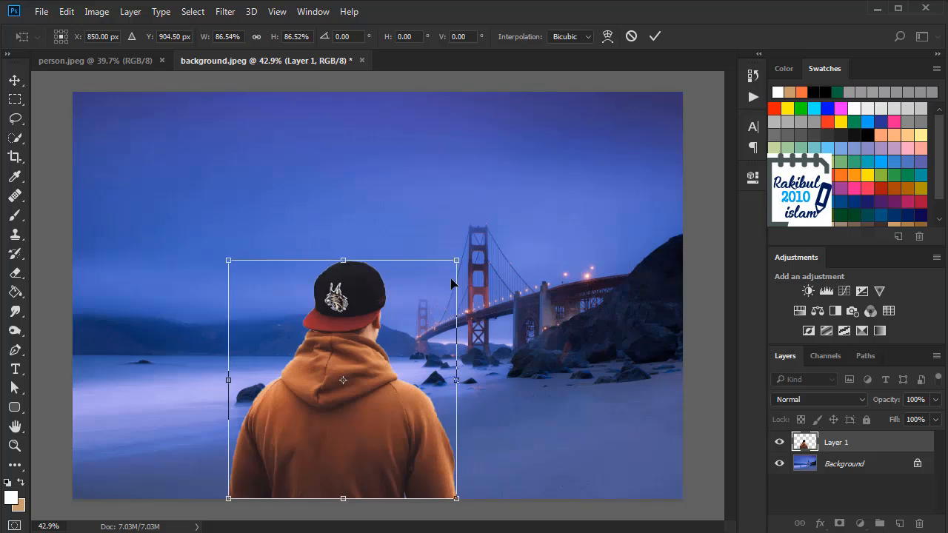
- Scale the person down to roughly 87% with Free Transform so they fit the scene
drag(456, 261, 447, 268)
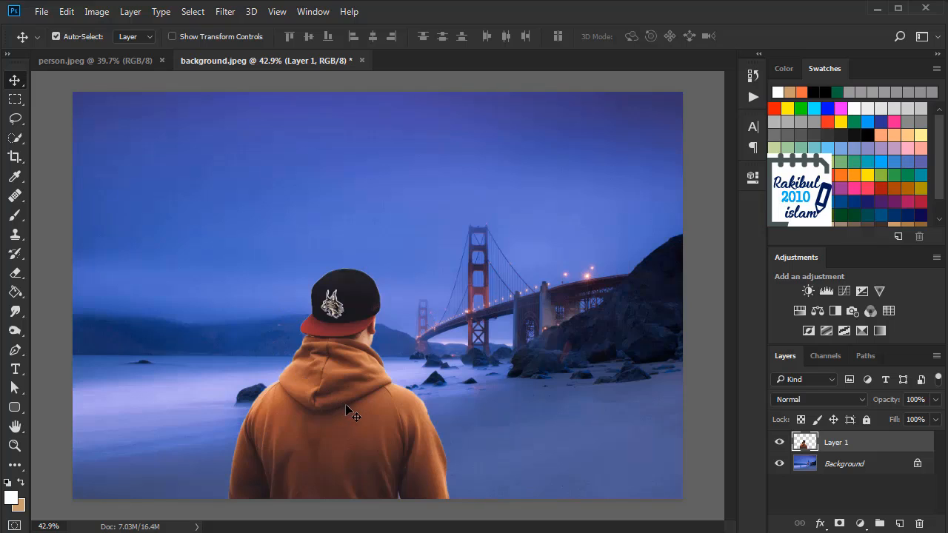
- Nudge the person slightly right, just left of the bridge's near tower, then adjust the Layers panel
drag(347, 415, 362, 407)
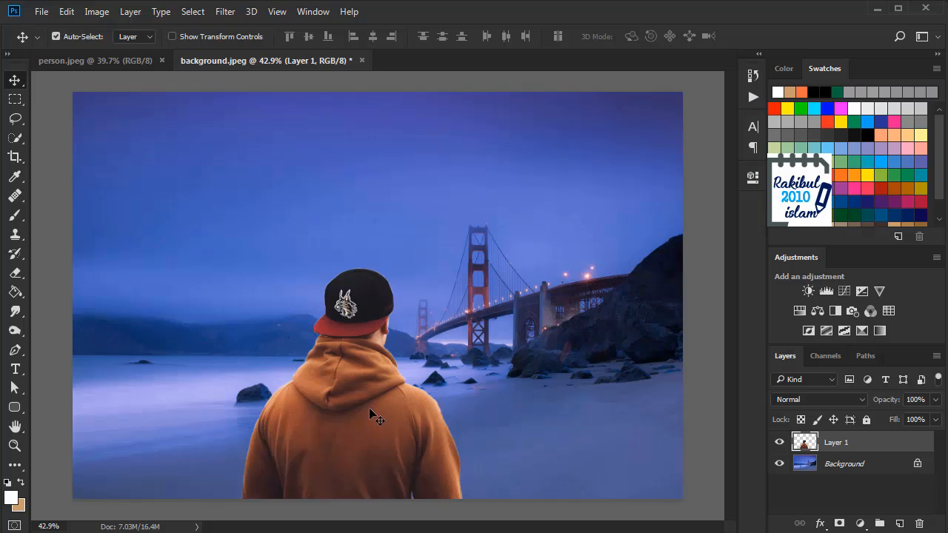
mouse_move(356, 391)
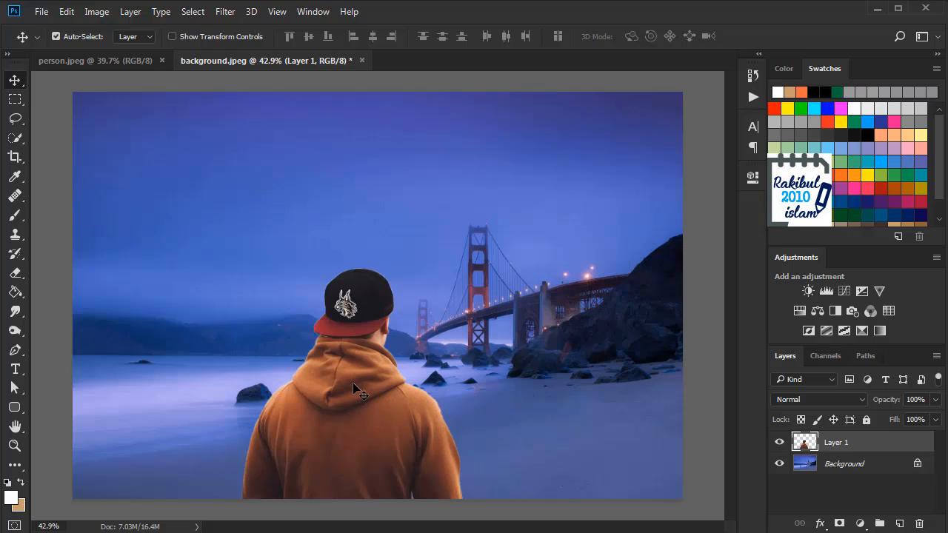
mouse_move(338, 422)
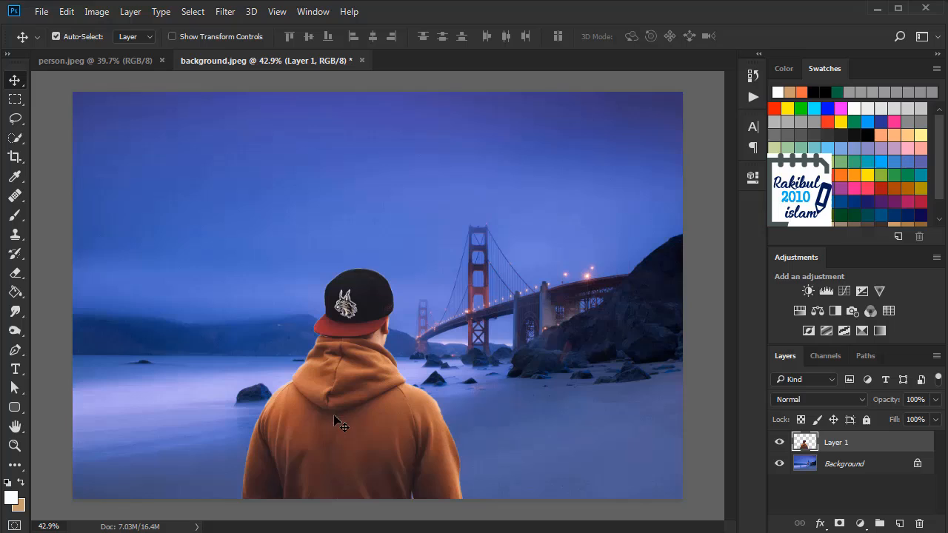
mouse_move(161, 196)
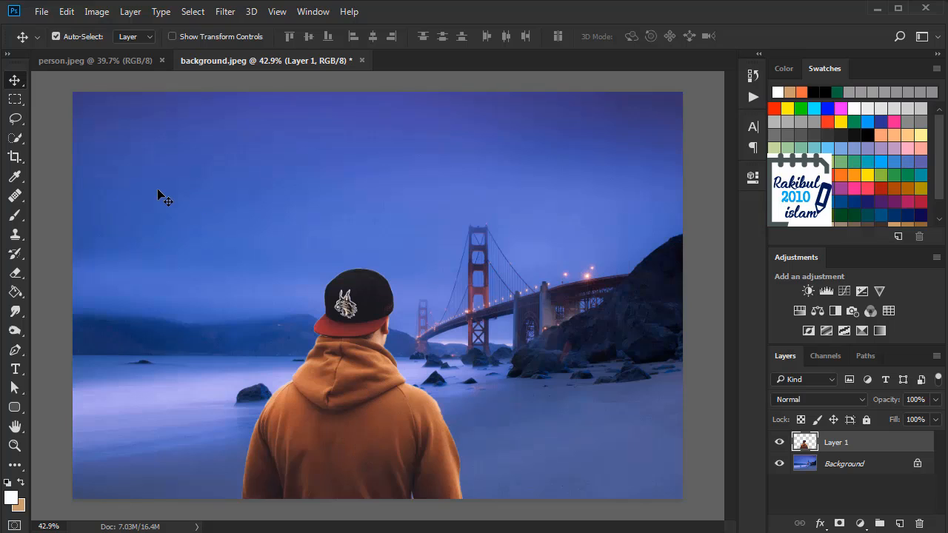
mouse_move(330, 449)
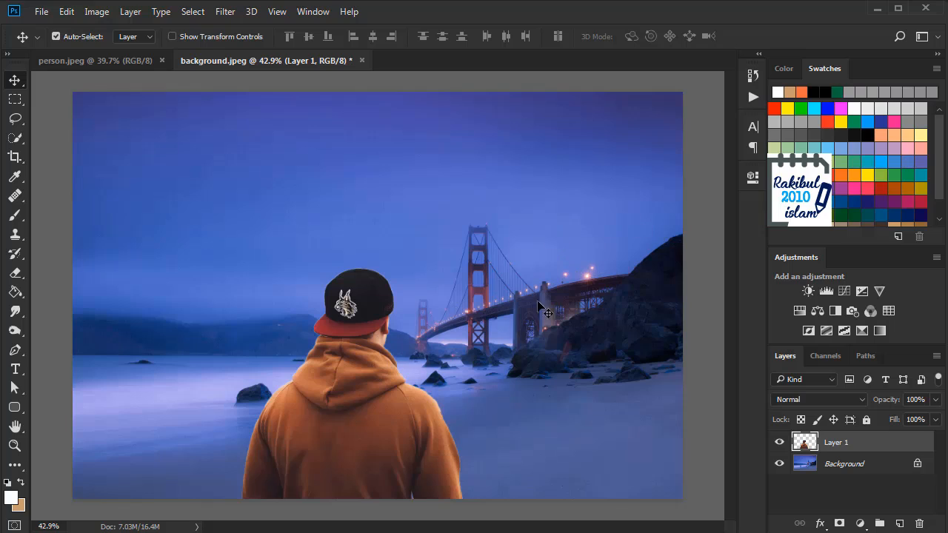
mouse_move(354, 353)
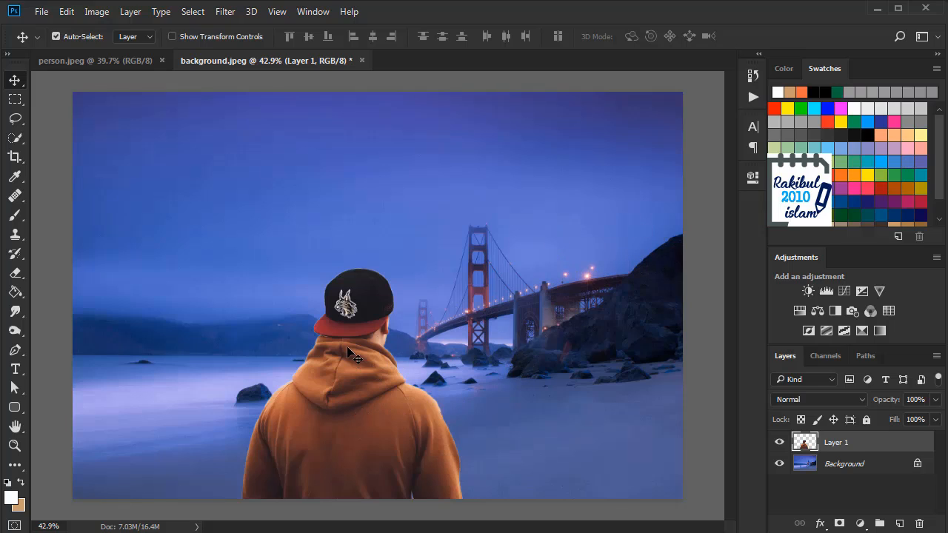
mouse_move(423, 345)
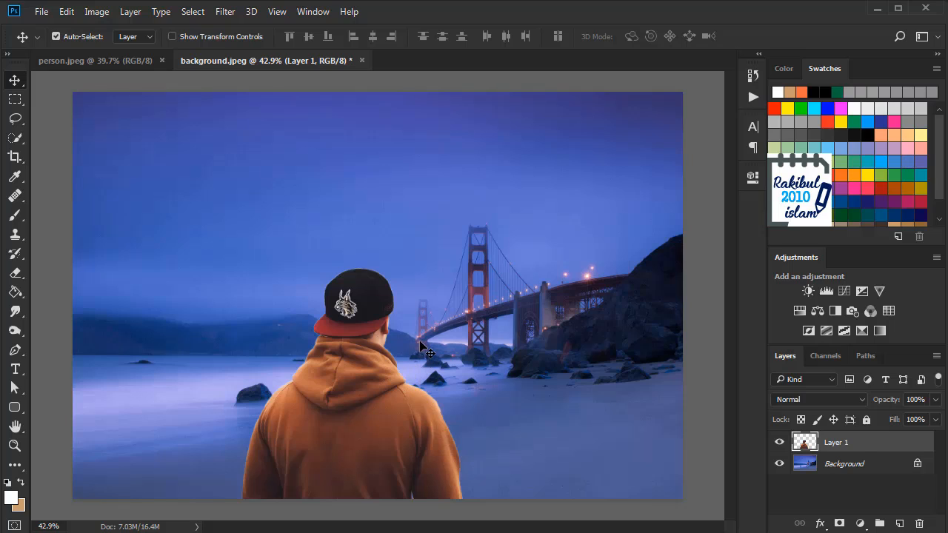
mouse_move(461, 337)
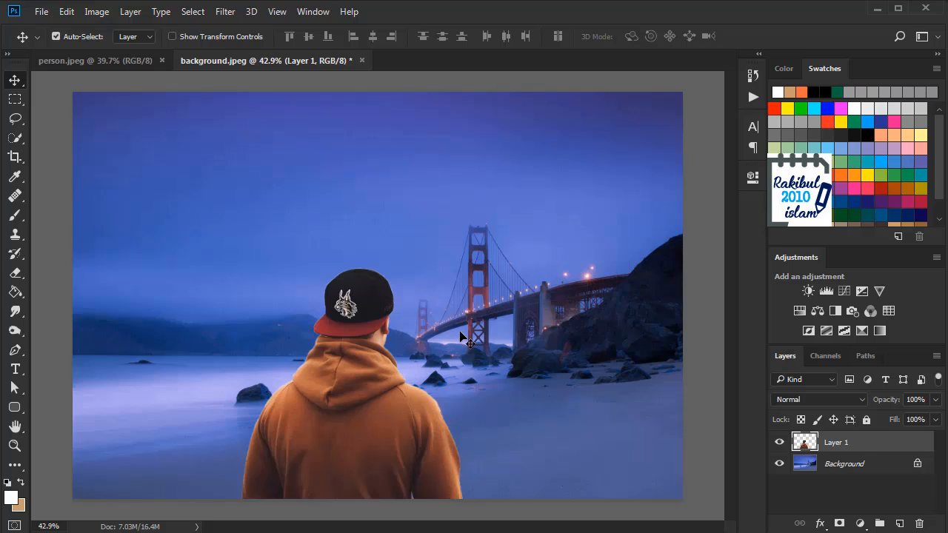
click(778, 441)
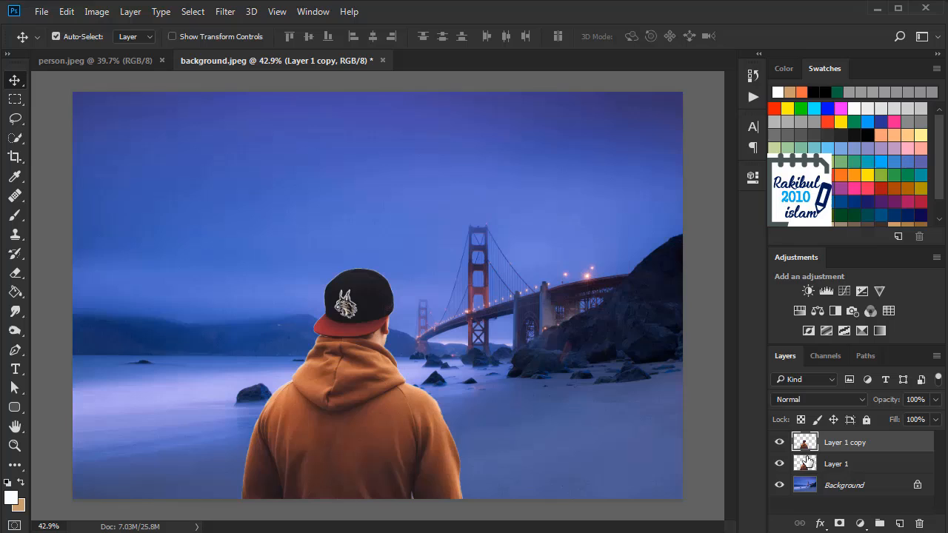
- Hide the original Layer 1 and start Match Color on the Layer 1 copy
click(778, 463)
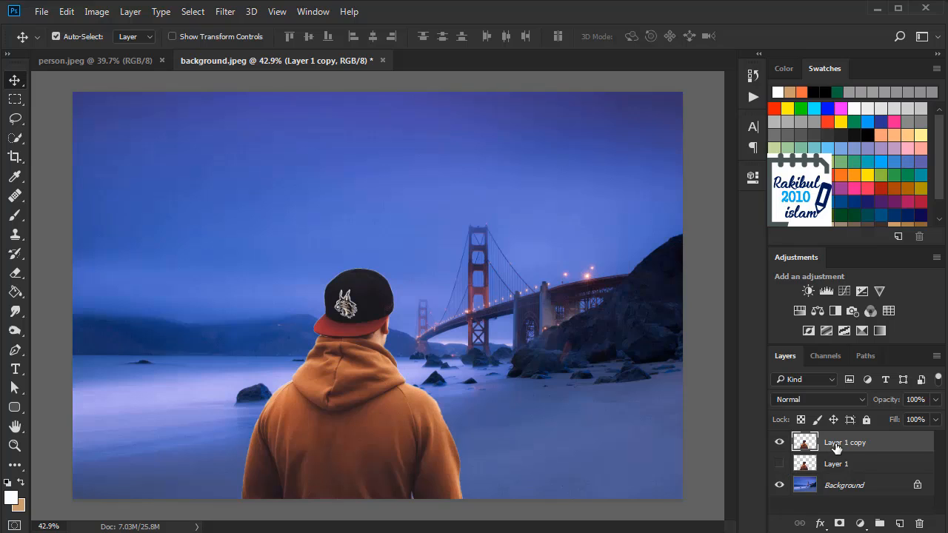
mouse_move(98, 12)
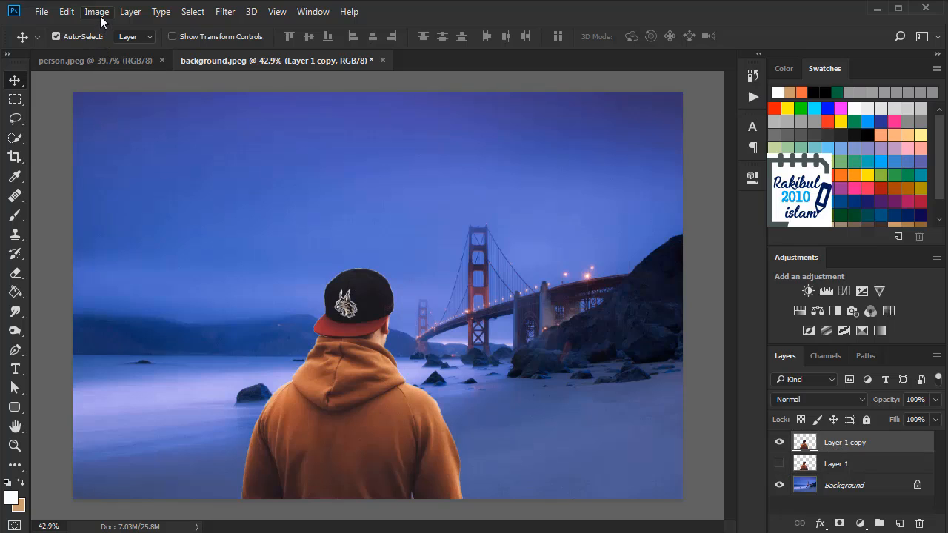
click(98, 12)
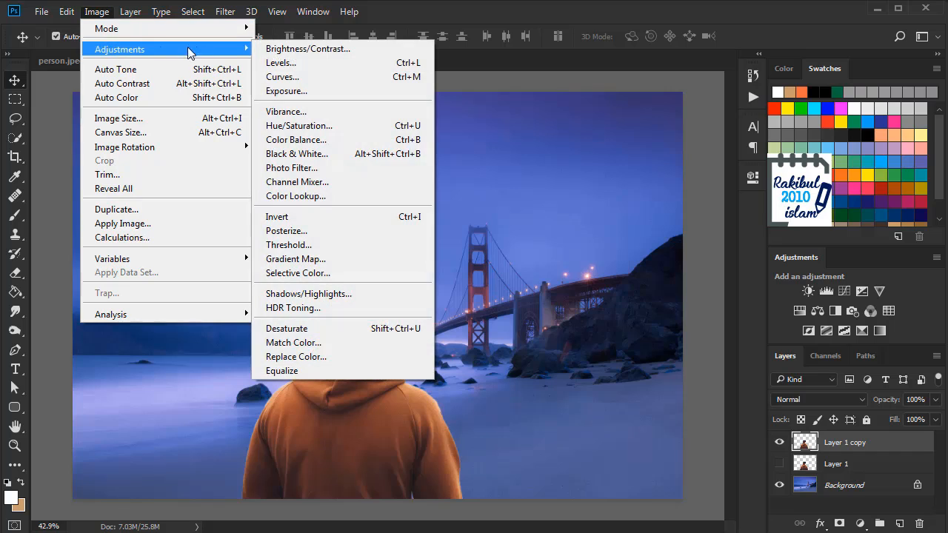
mouse_move(303, 338)
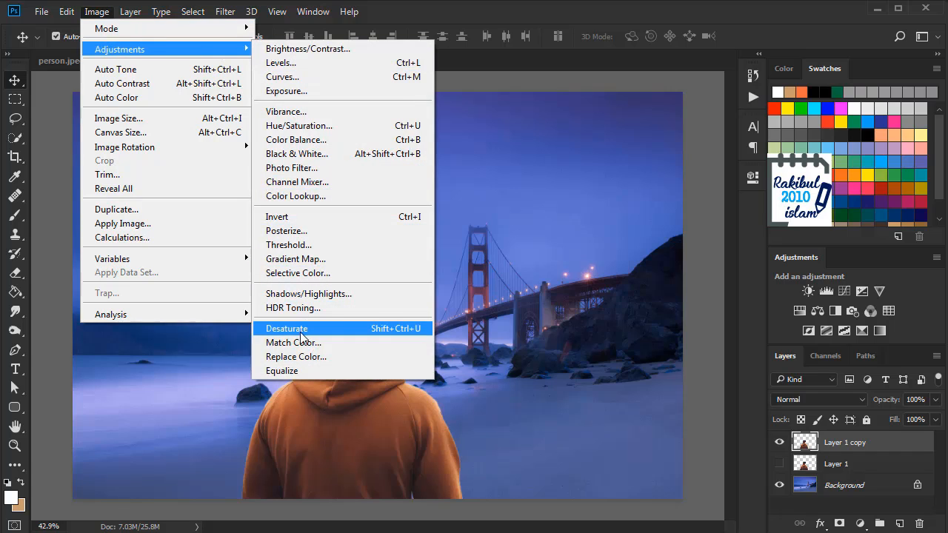
click(293, 342)
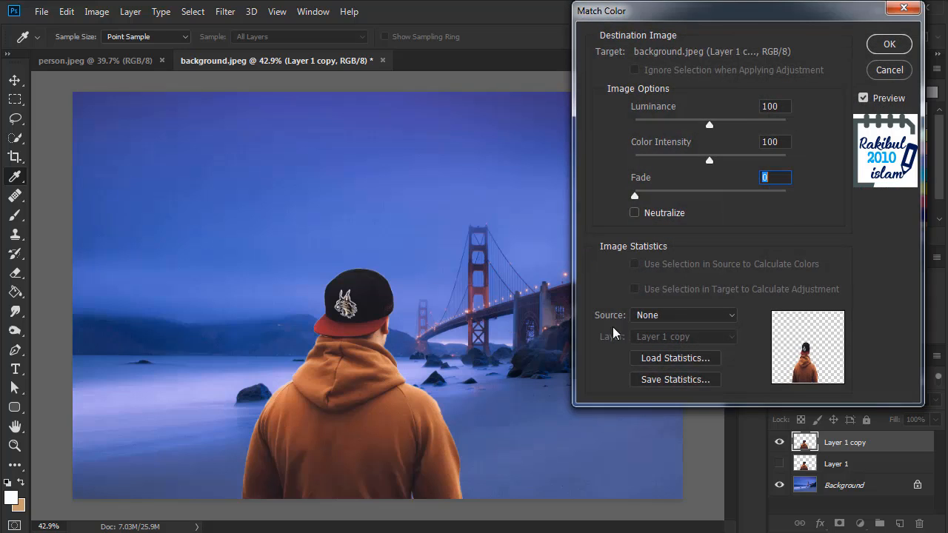
mouse_move(604, 328)
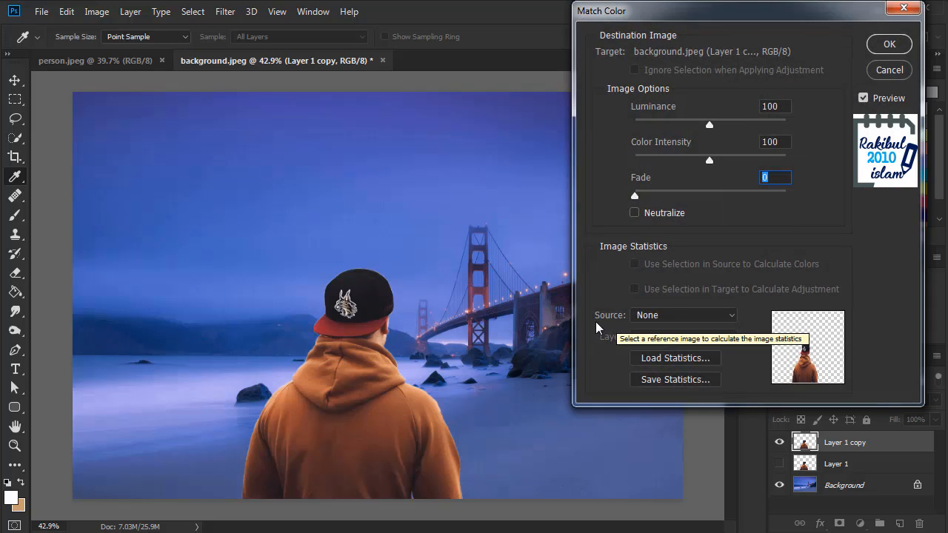
mouse_move(615, 343)
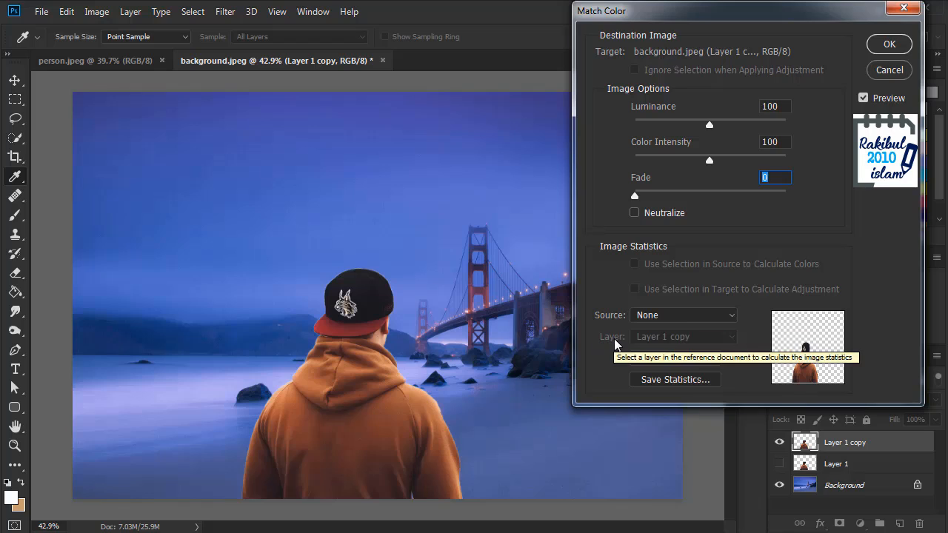
mouse_move(191, 71)
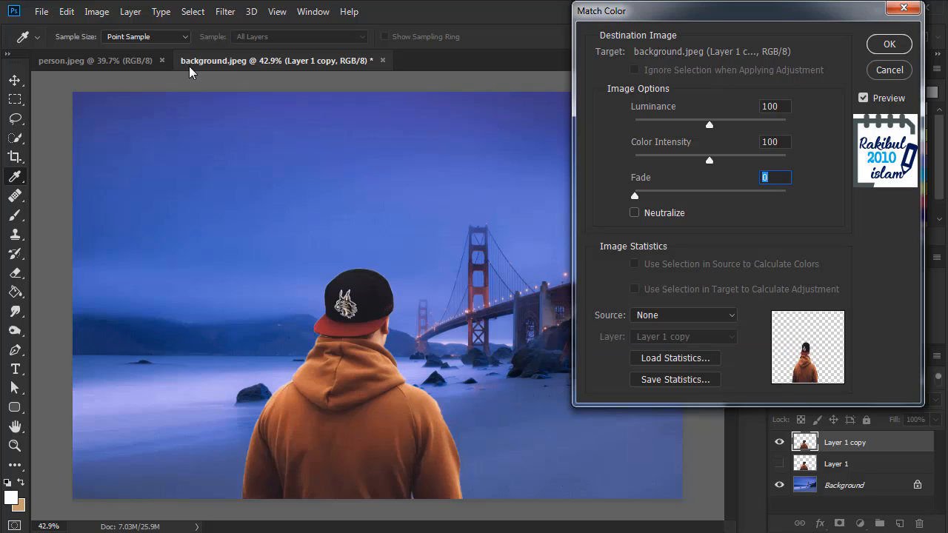
mouse_move(240, 68)
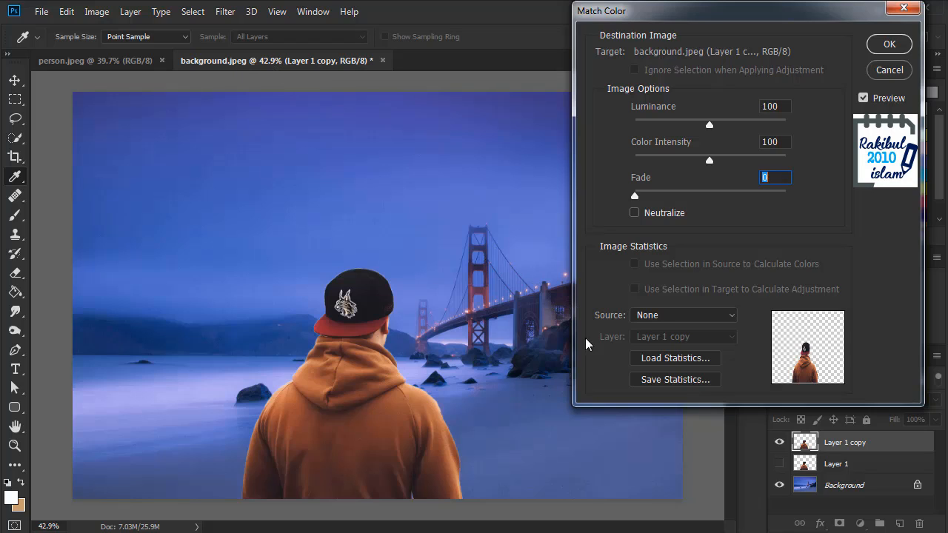
mouse_move(857, 488)
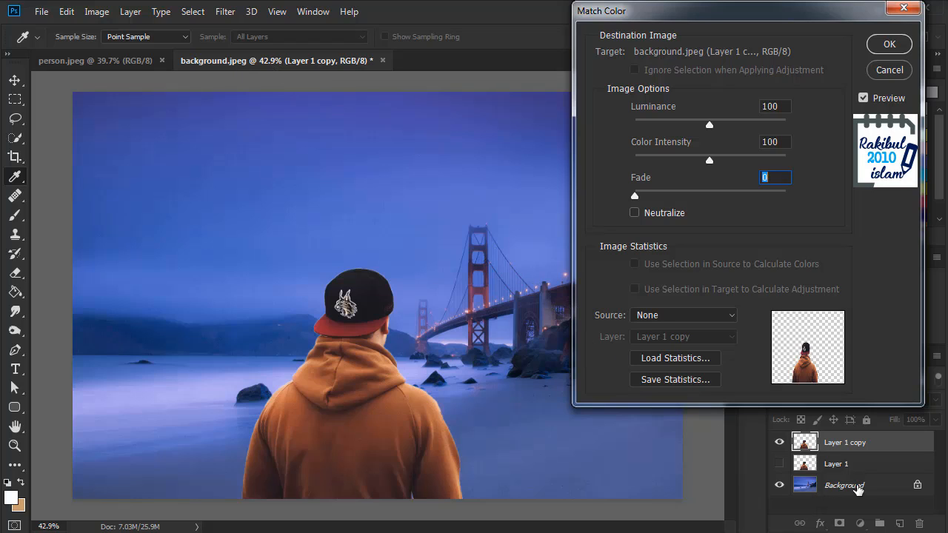
mouse_move(456, 277)
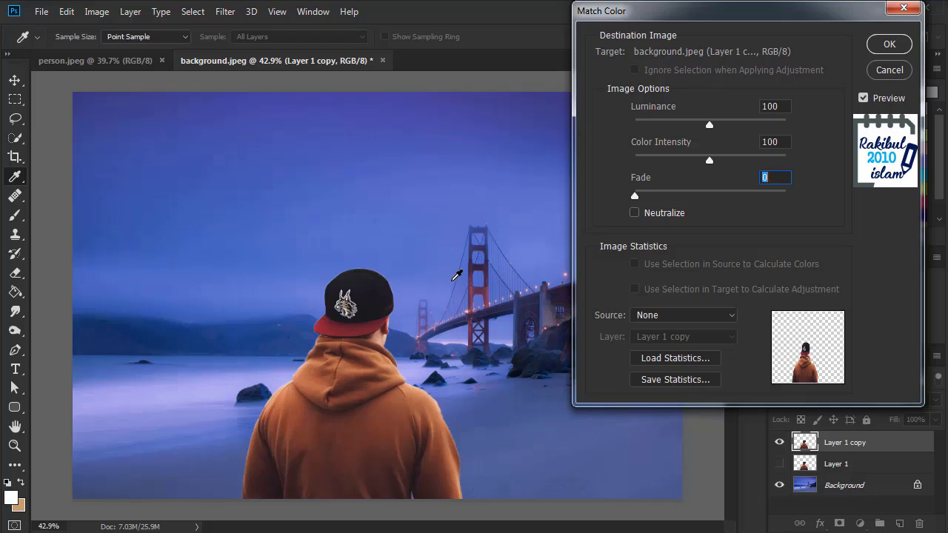
mouse_move(660, 325)
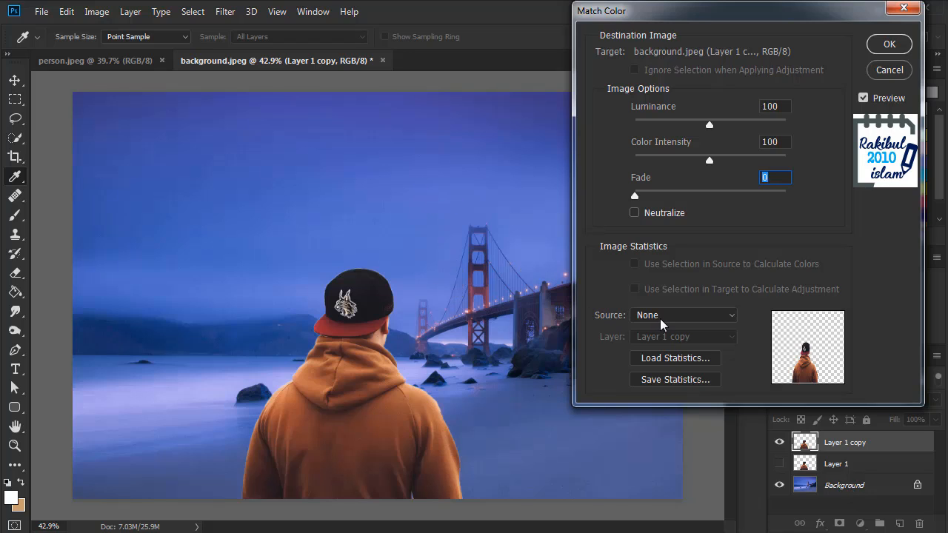
- Set the Match Color source to background.jpeg's Background layer, turning the hoodie bluish grey
click(682, 314)
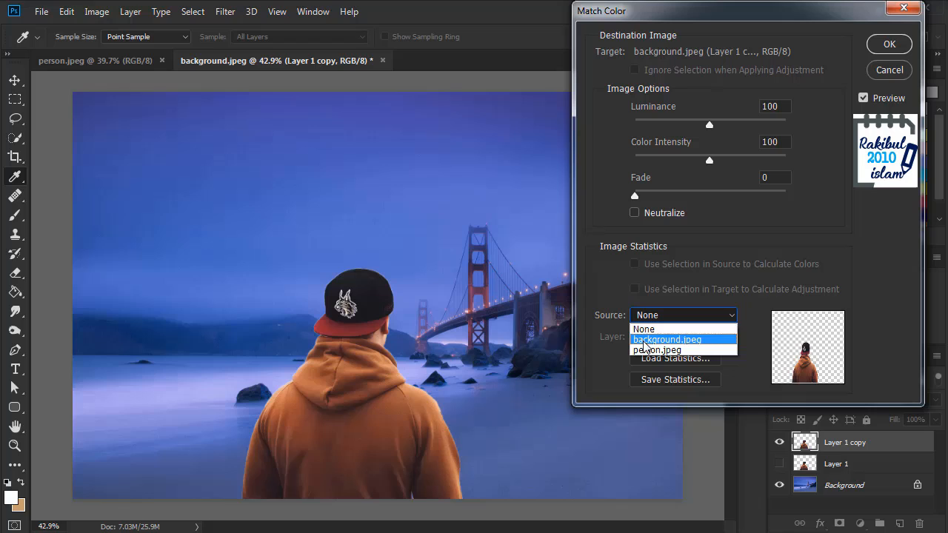
click(666, 339)
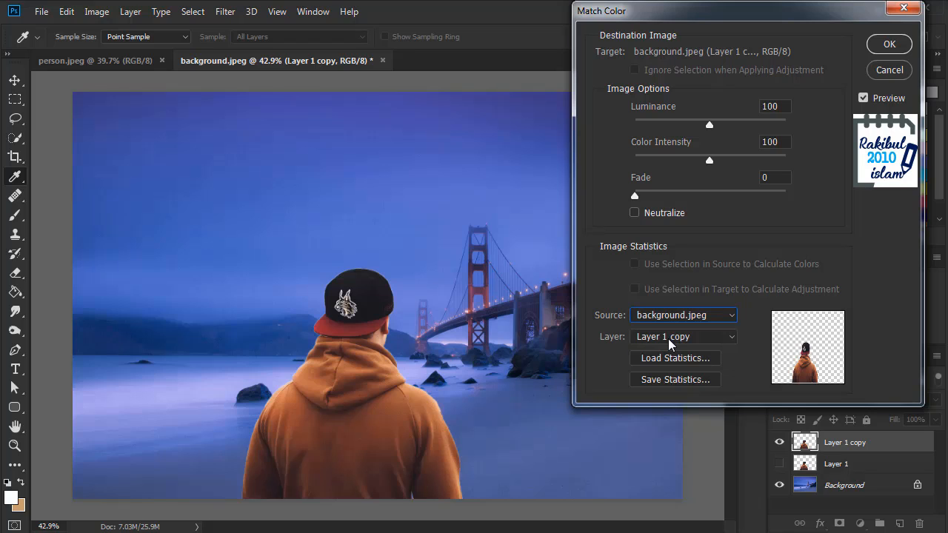
click(681, 336)
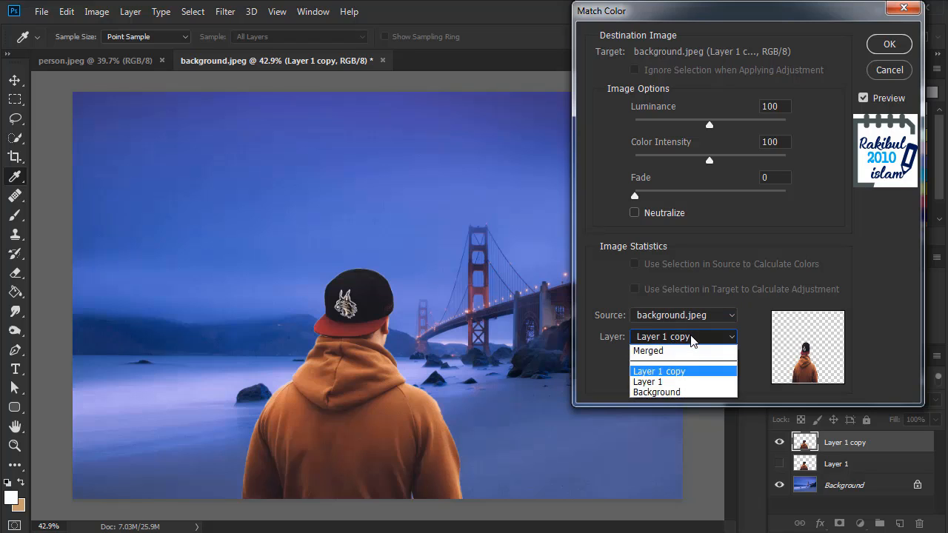
click(656, 391)
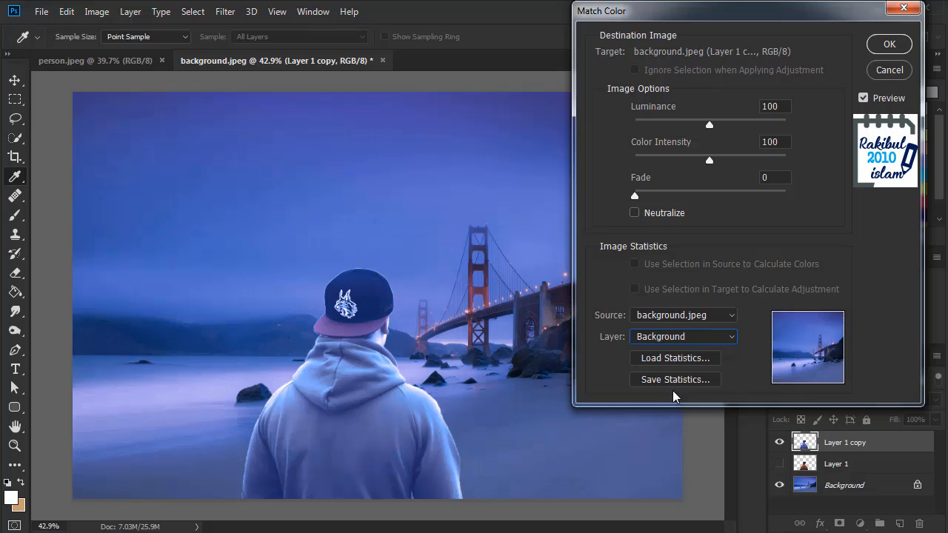
mouse_move(358, 436)
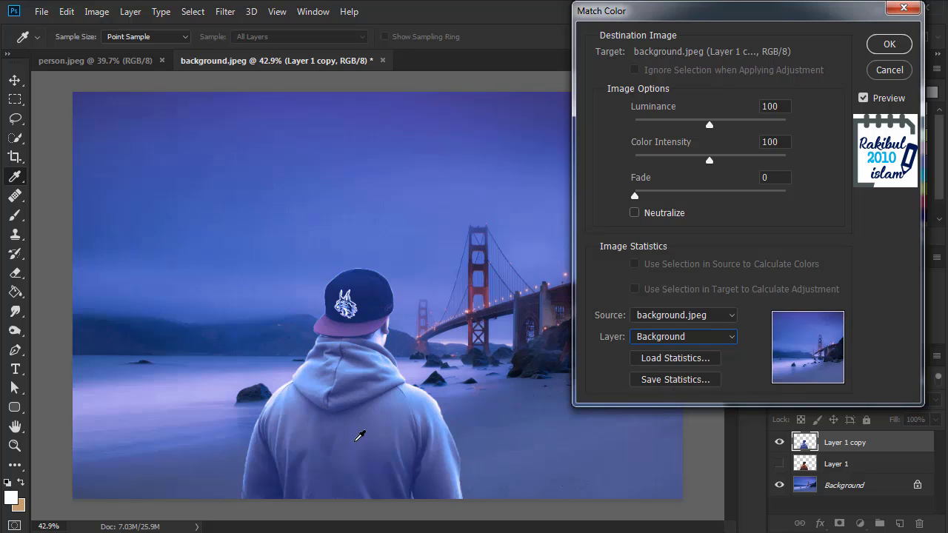
mouse_move(634, 196)
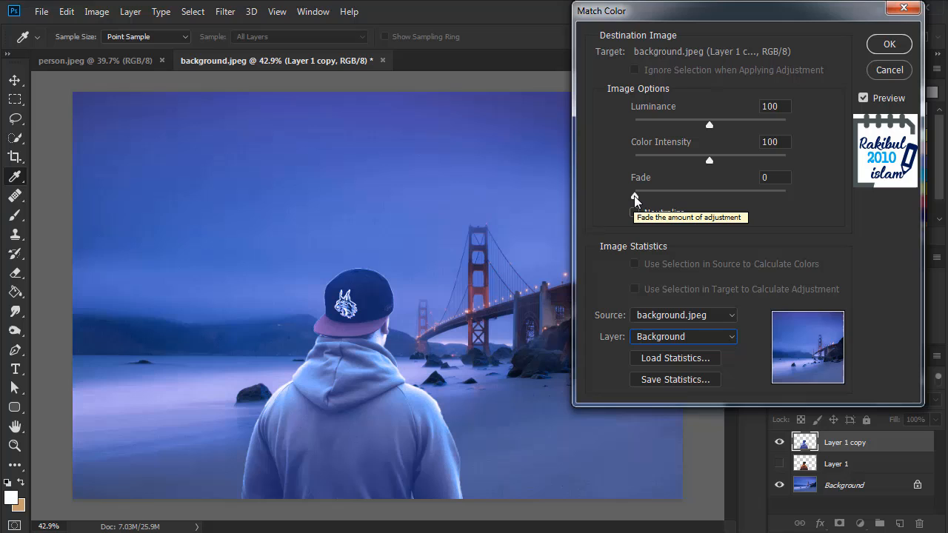
- Dial the Fade slider up to full and back down to about 36 for a muted brownish hoodie
triple_click(774, 178)
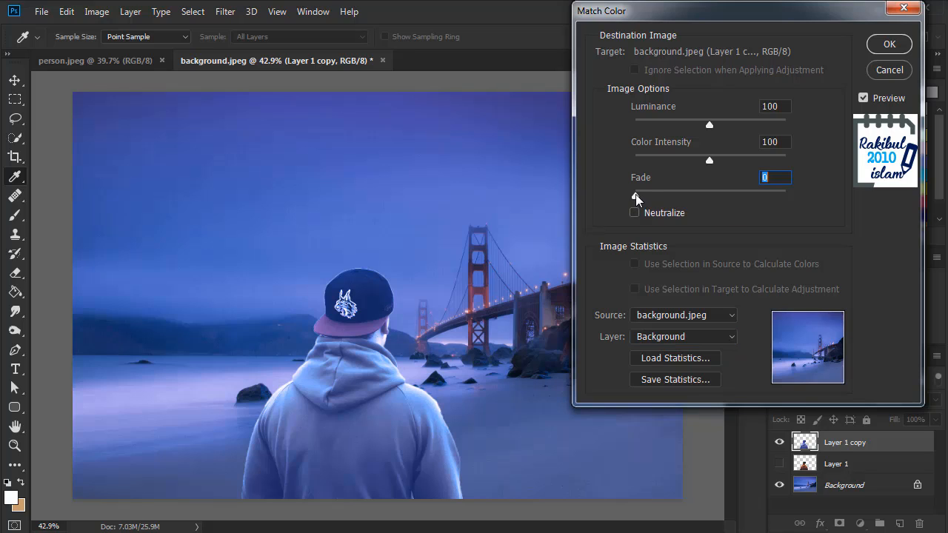
drag(635, 192, 673, 192)
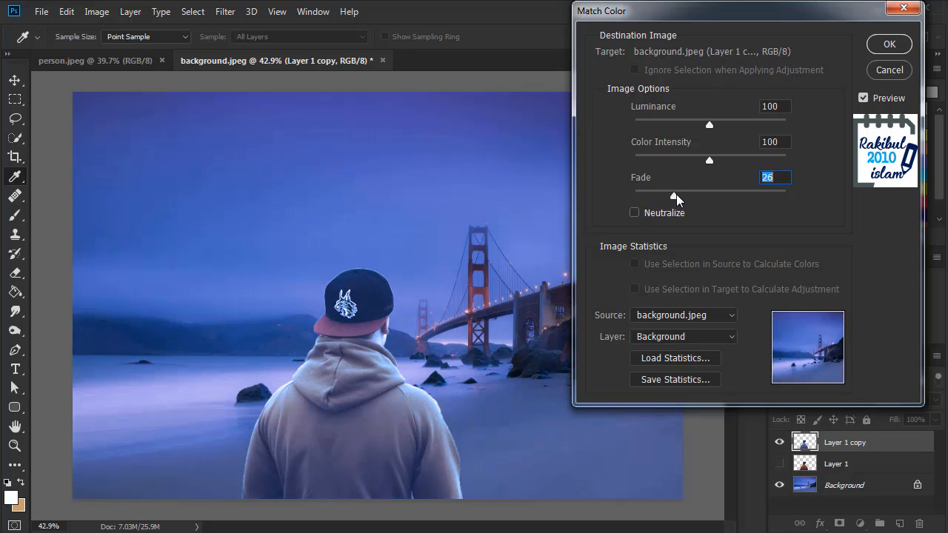
drag(672, 190, 725, 196)
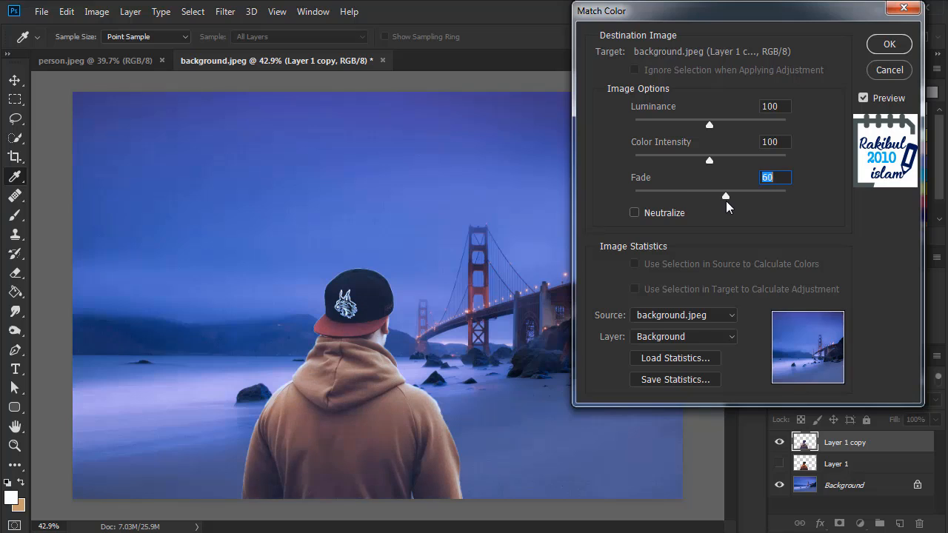
drag(726, 195, 770, 195)
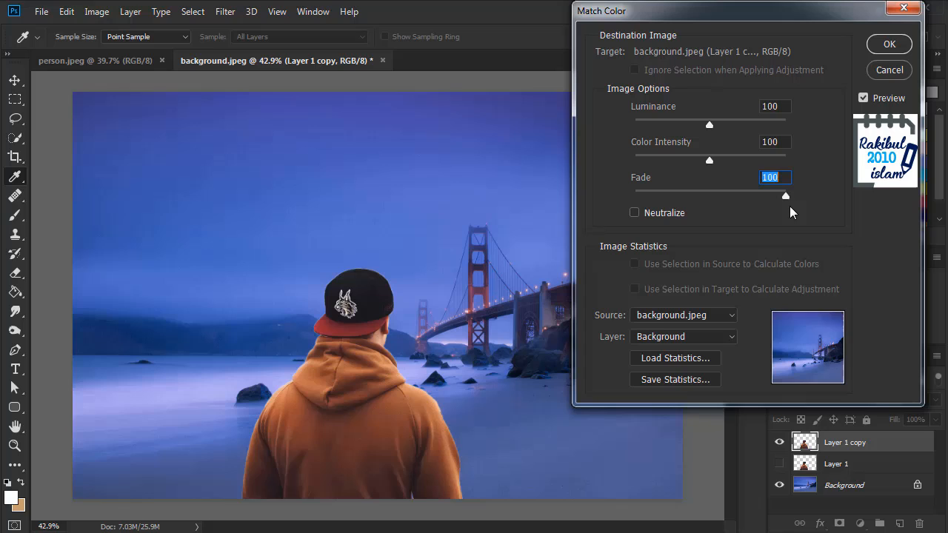
drag(785, 195, 732, 195)
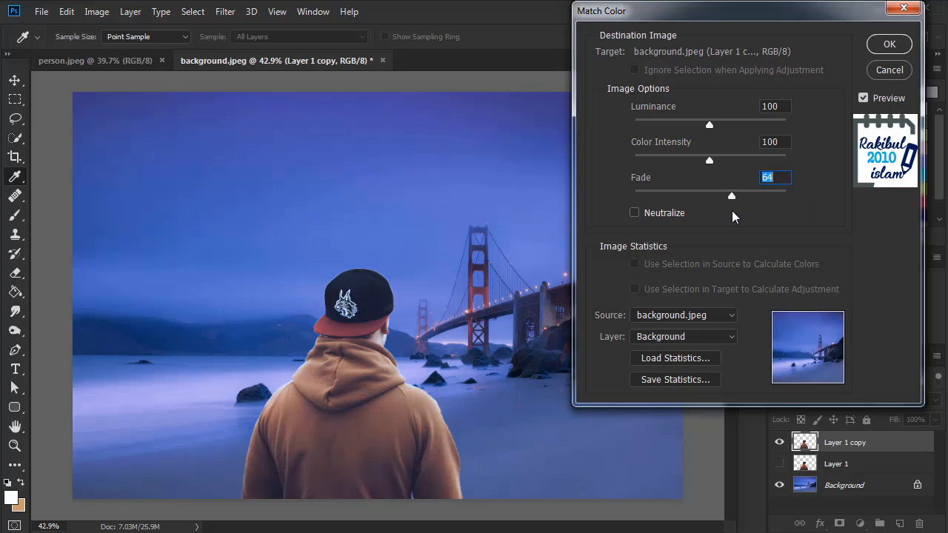
drag(731, 195, 716, 195)
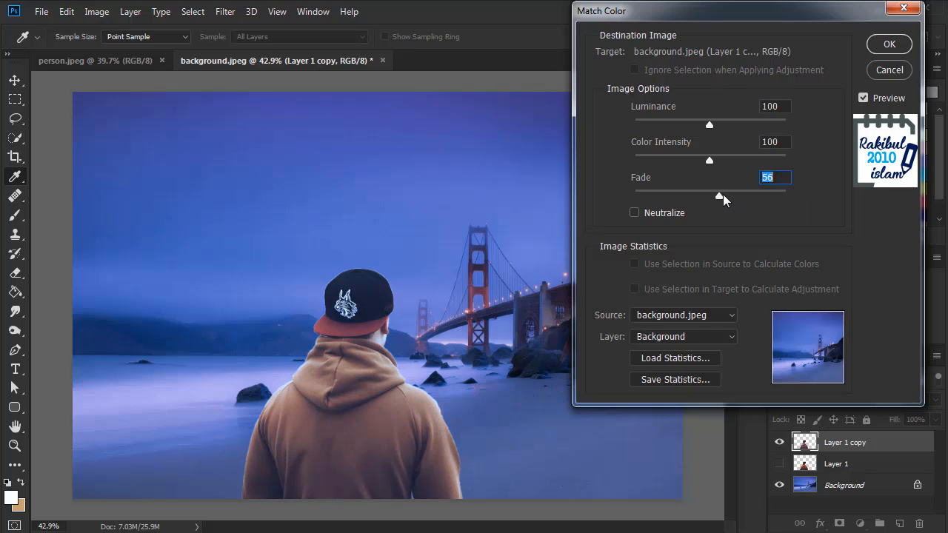
drag(716, 192, 694, 192)
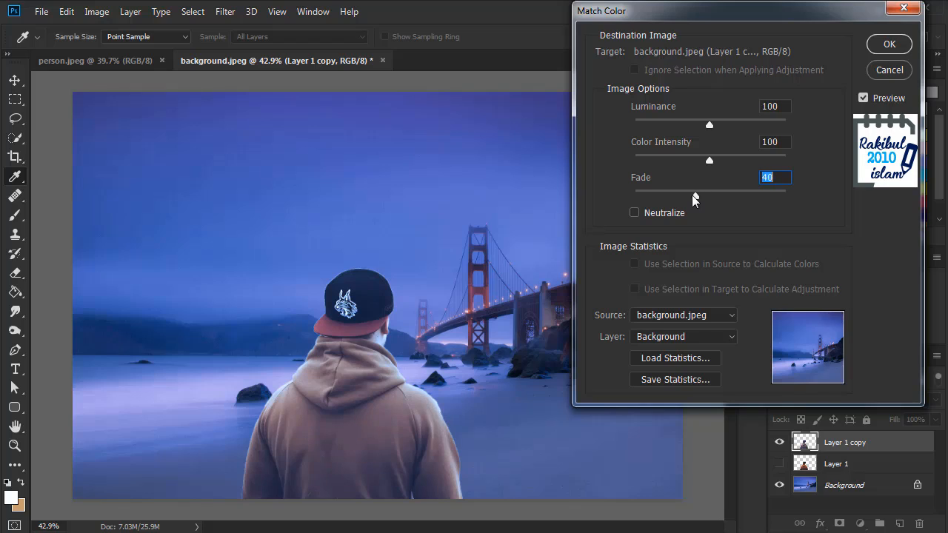
drag(707, 196, 690, 195)
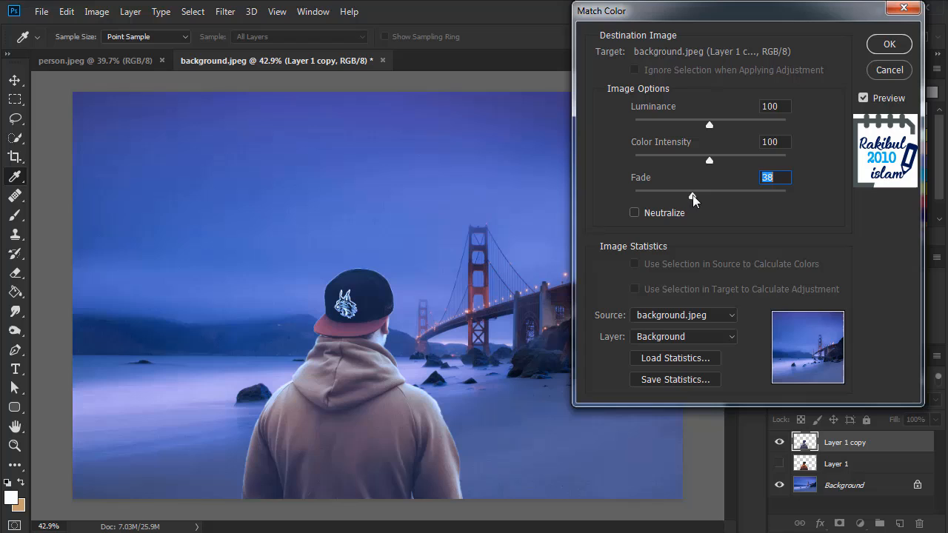
drag(707, 196, 689, 195)
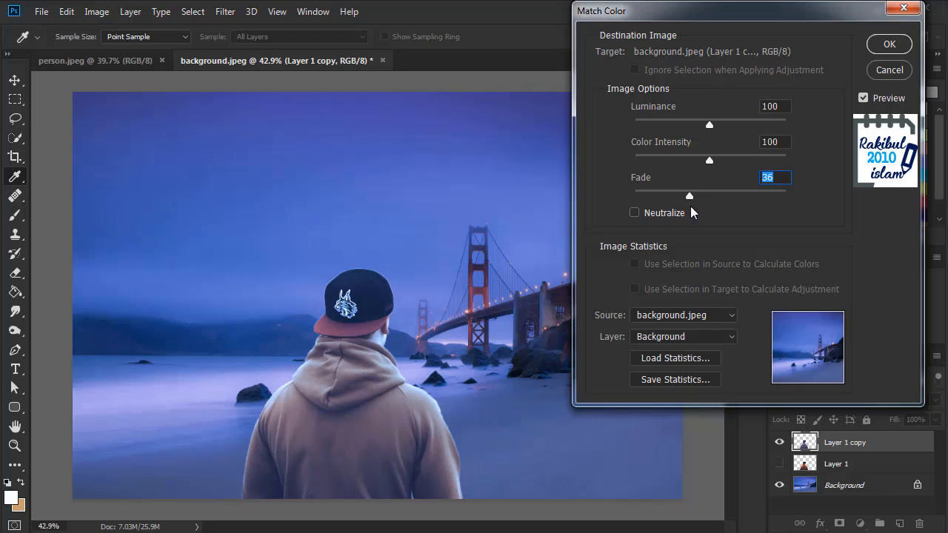
mouse_move(712, 183)
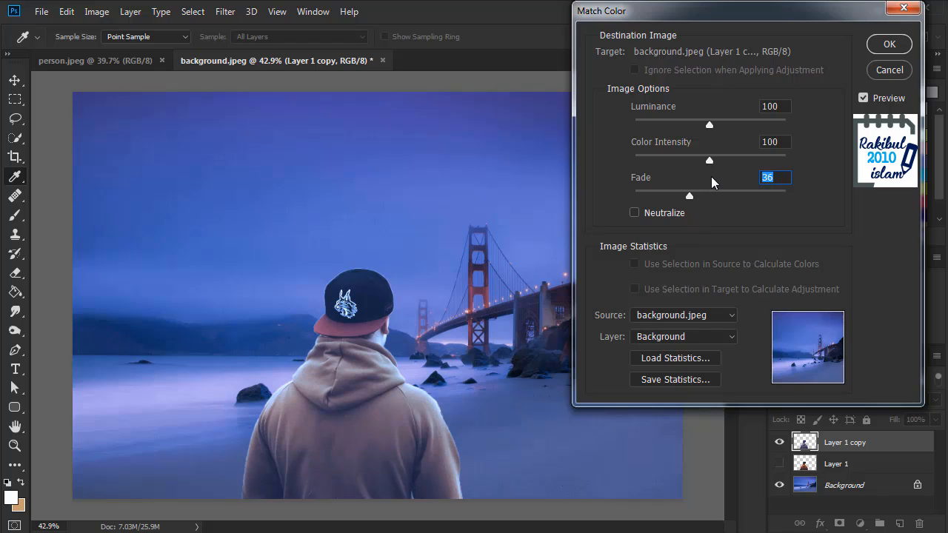
- Raise Color Intensity to about 136 and darken Luminance to around 66
triple_click(774, 143)
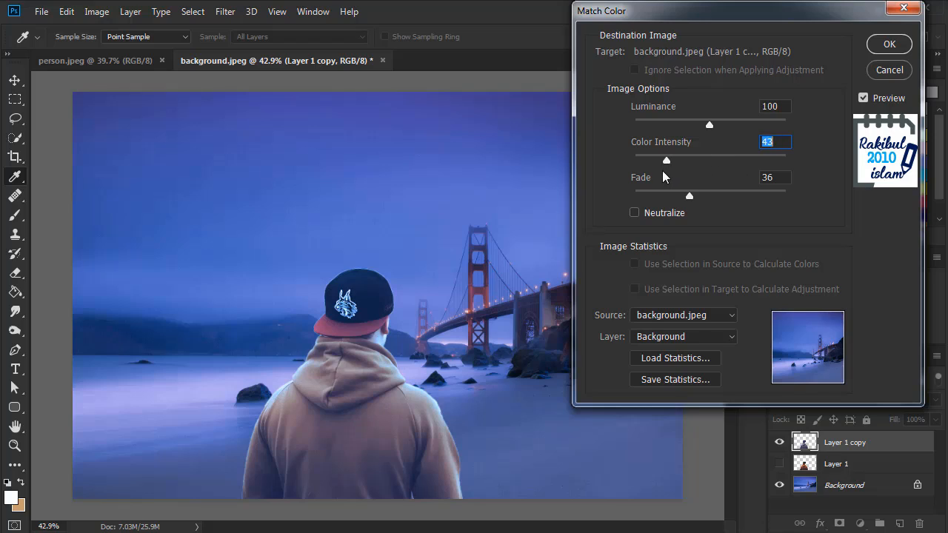
drag(666, 159, 705, 160)
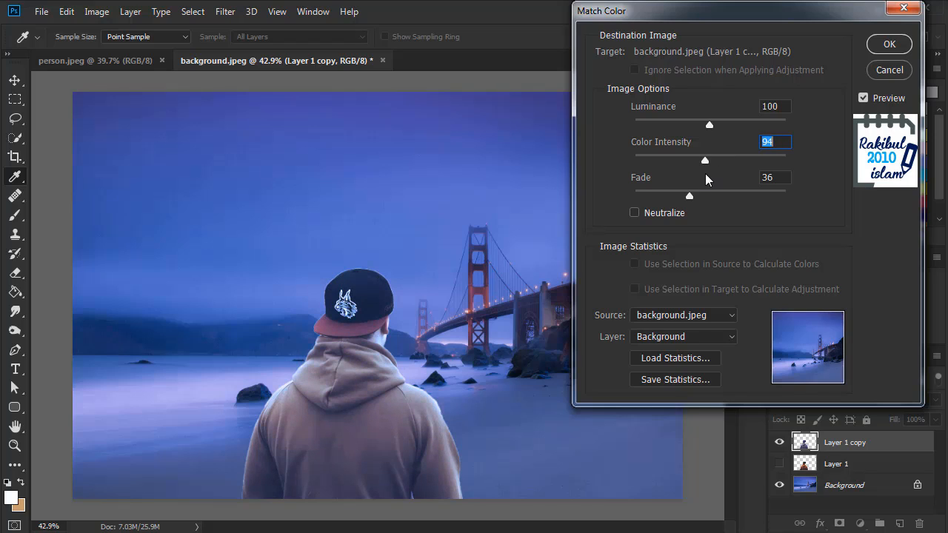
drag(705, 160, 716, 160)
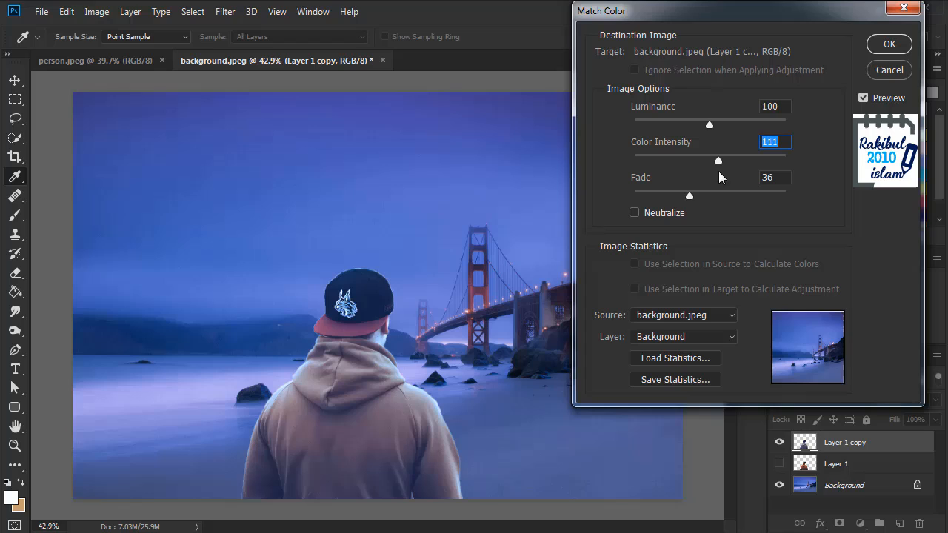
drag(716, 160, 684, 160)
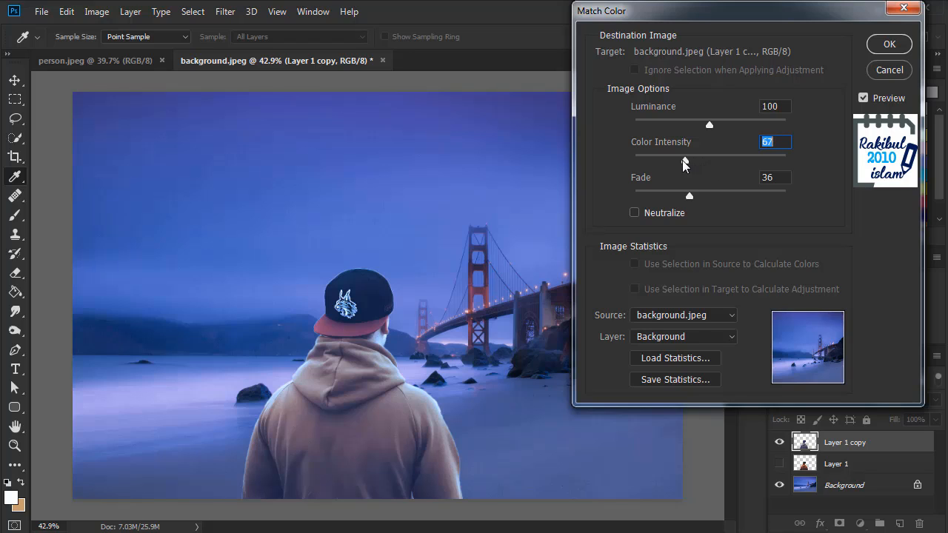
drag(684, 160, 710, 160)
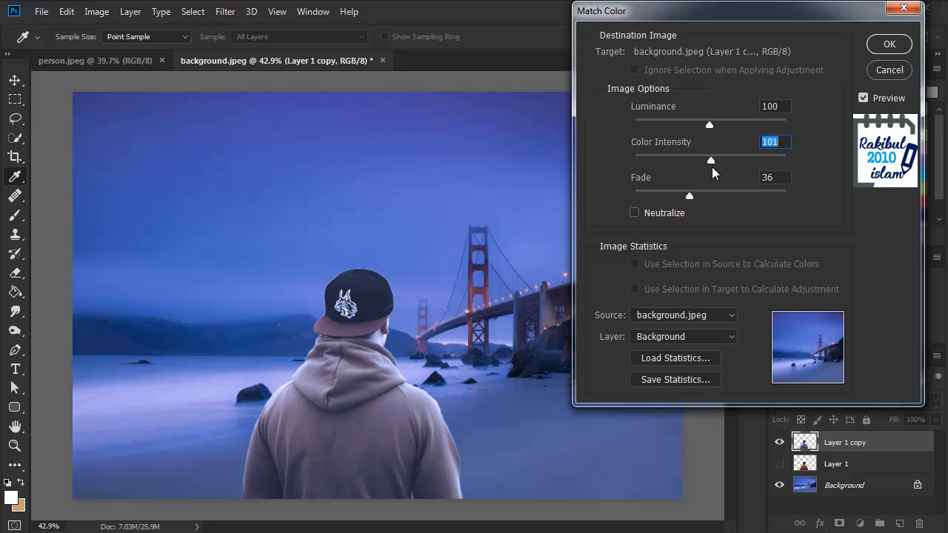
drag(711, 160, 736, 160)
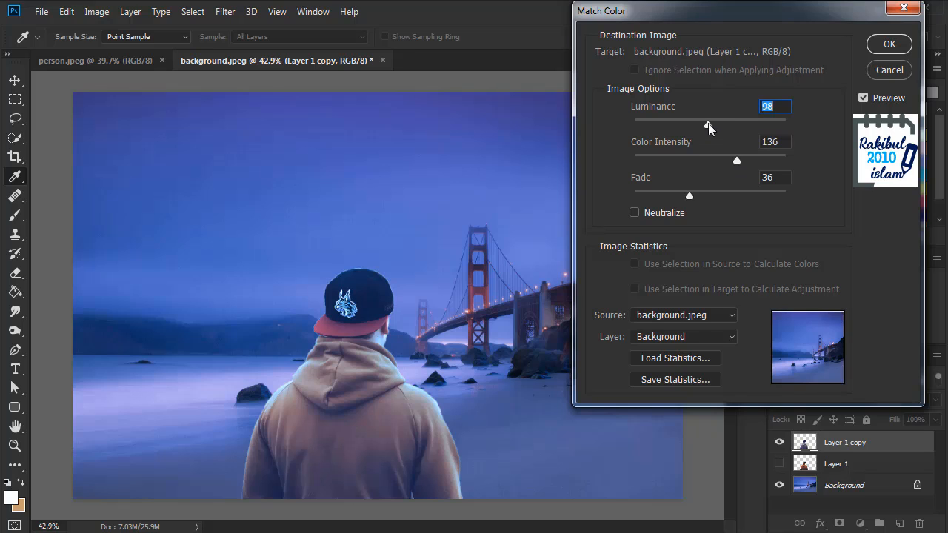
drag(708, 125, 693, 124)
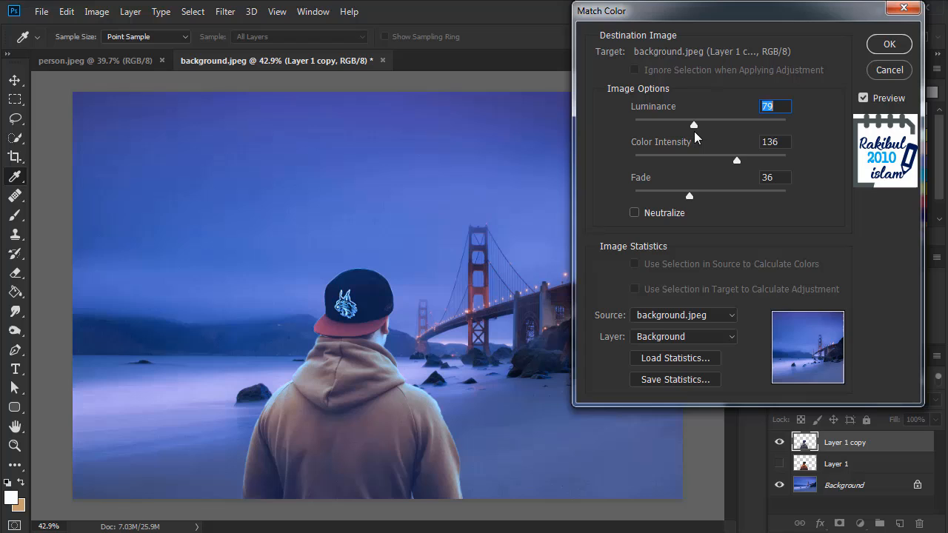
drag(693, 124, 681, 124)
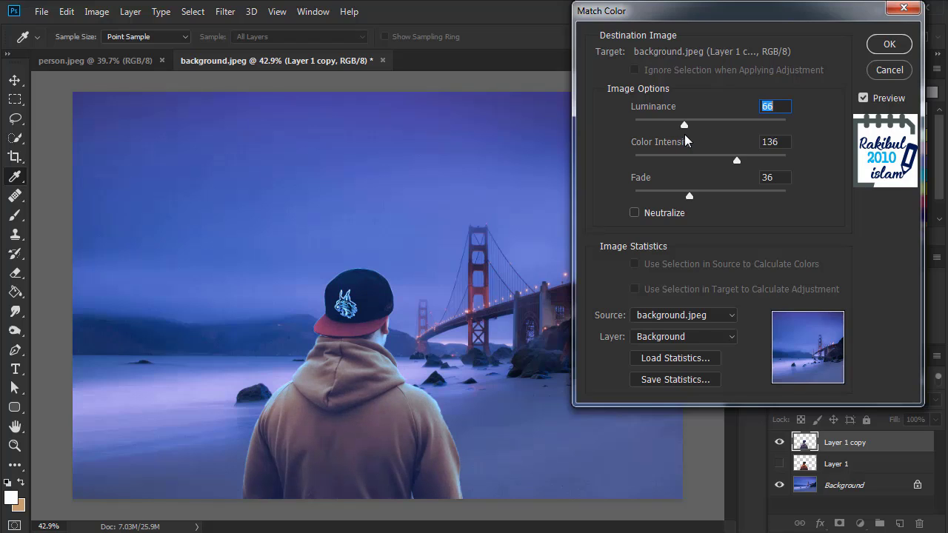
- Settle the match at Fade 39, Color Intensity 98 and Luminance 86
drag(689, 196, 675, 195)
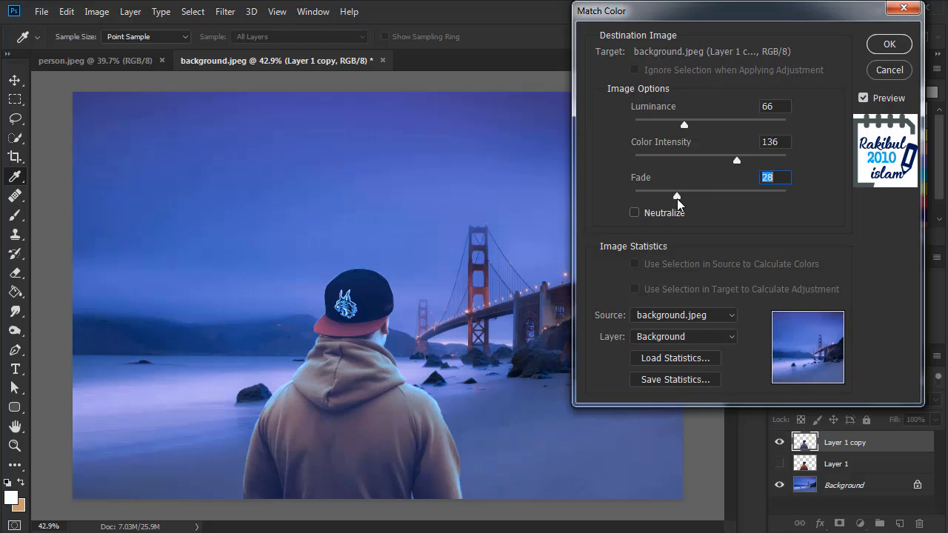
drag(675, 196, 684, 195)
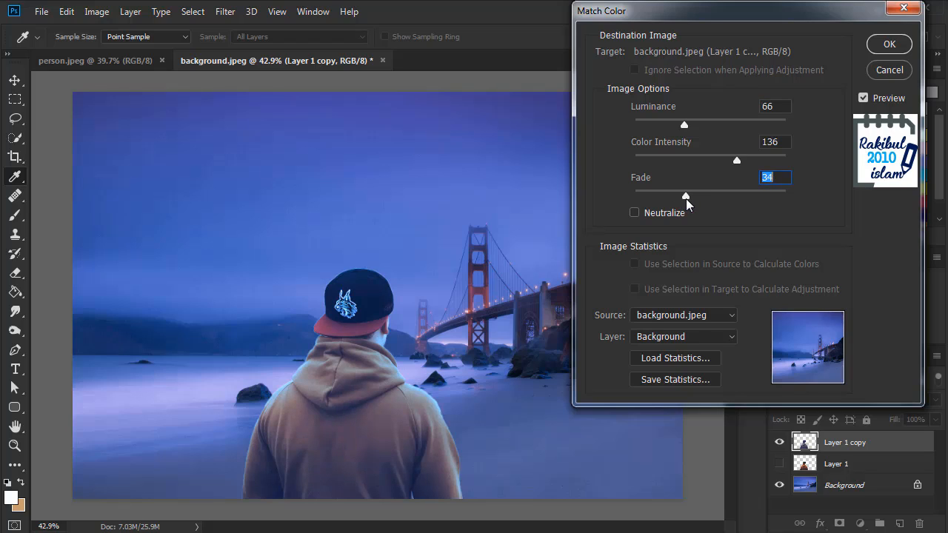
drag(684, 191, 696, 191)
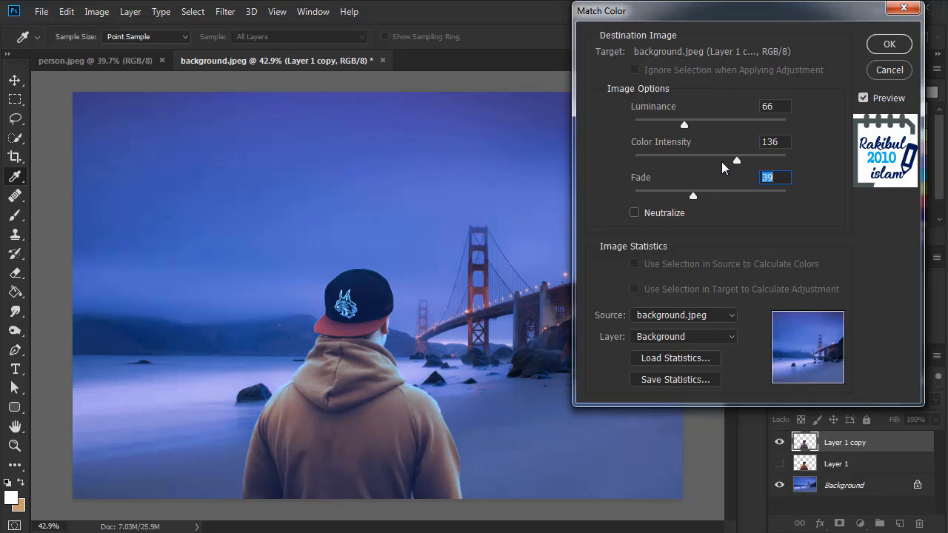
drag(735, 160, 673, 160)
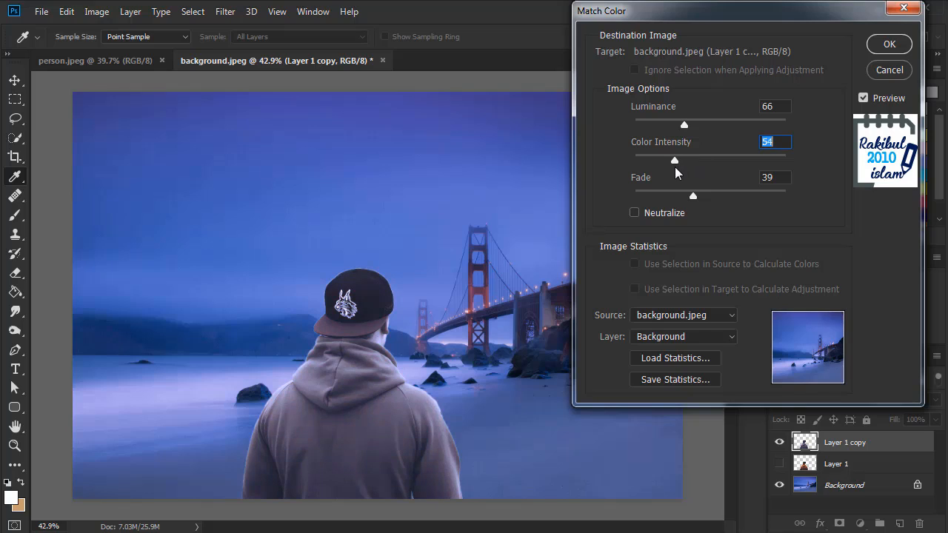
drag(675, 160, 708, 160)
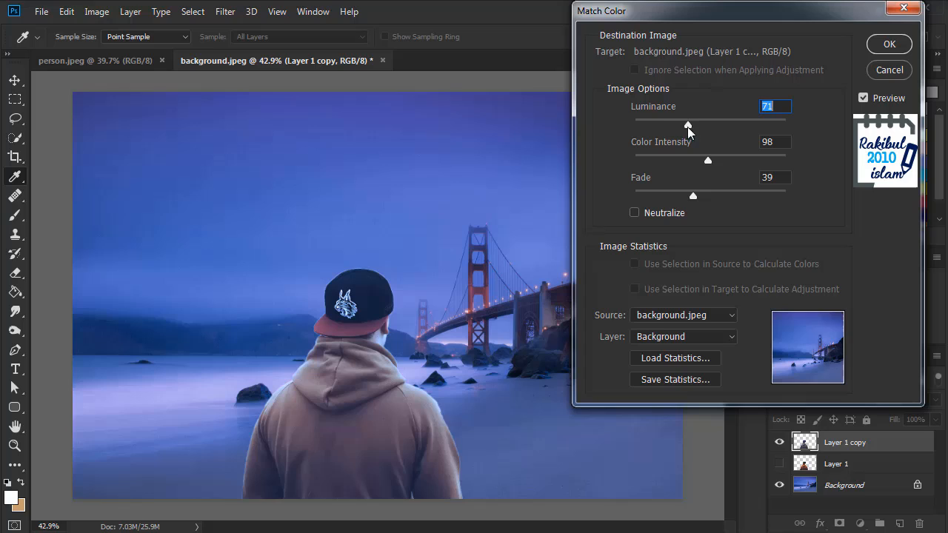
drag(687, 124, 663, 124)
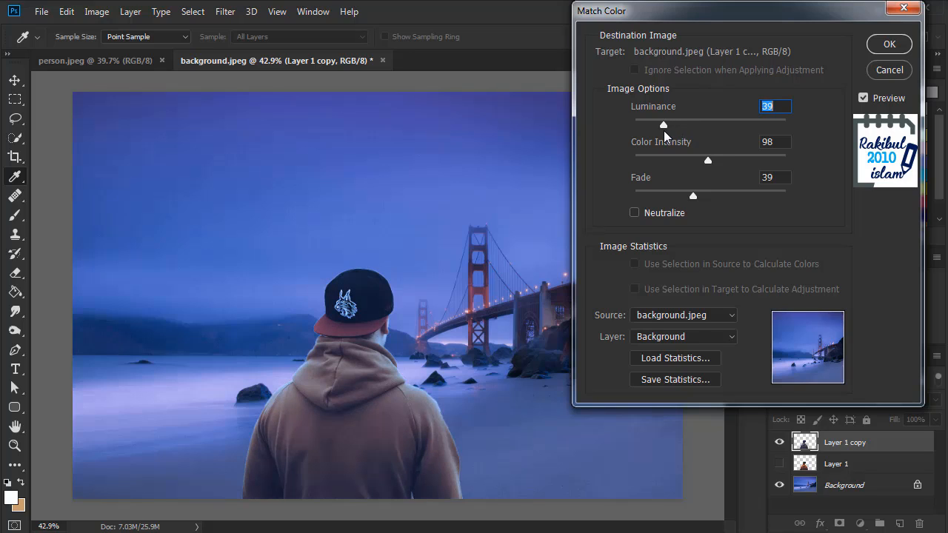
drag(663, 124, 669, 125)
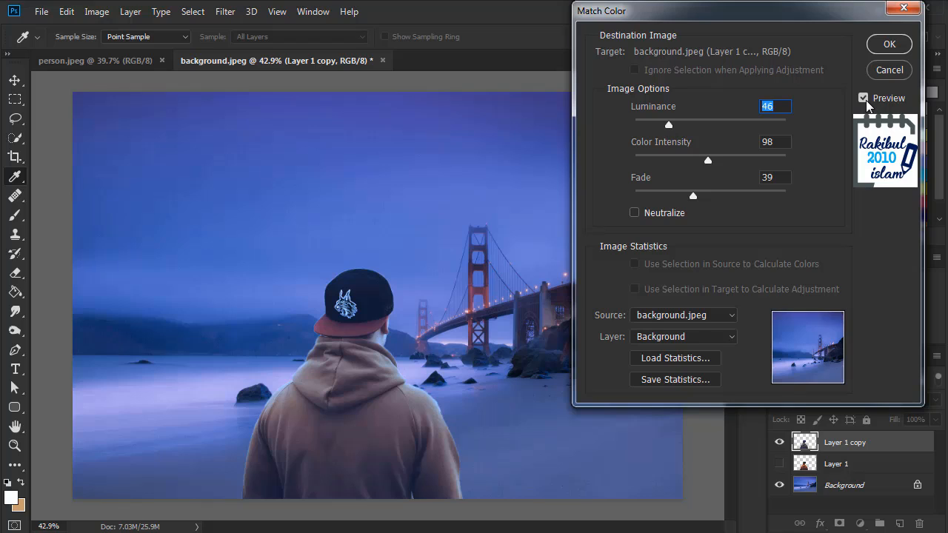
- Apply the colour match, compare by toggling the copy's visibility, and show the original Layer 1 too
click(862, 98)
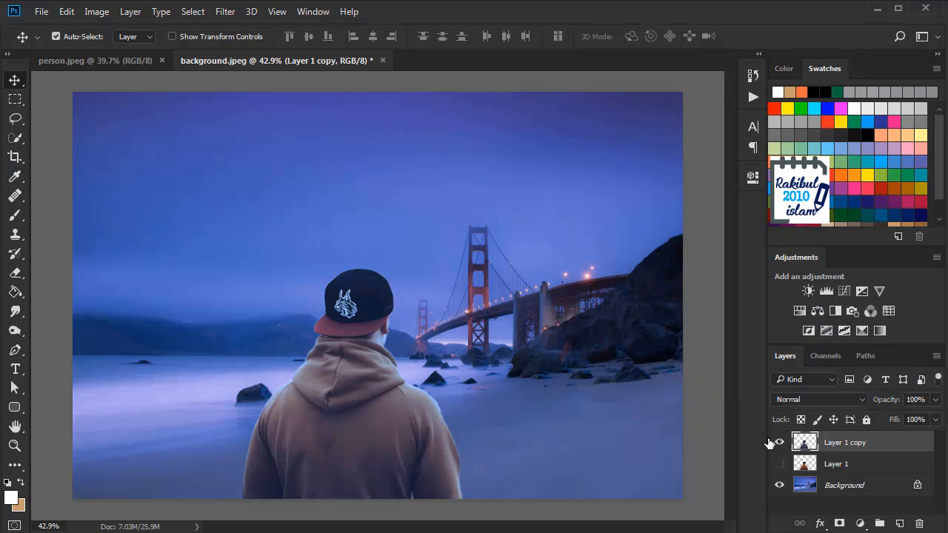
click(779, 441)
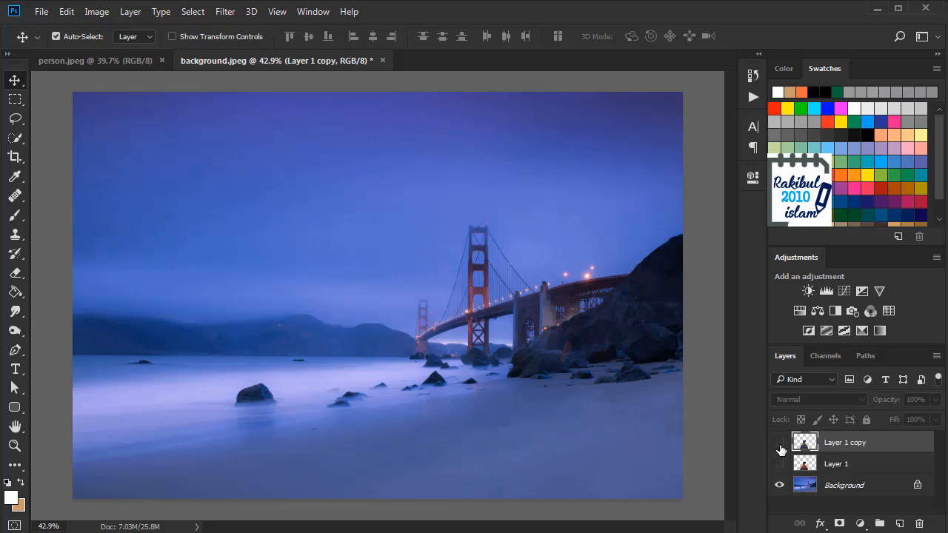
click(779, 463)
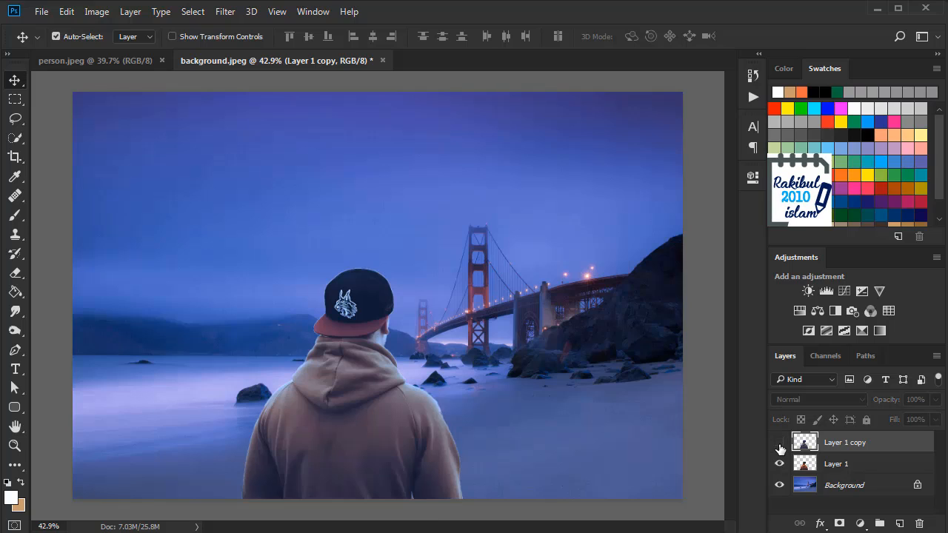
click(779, 441)
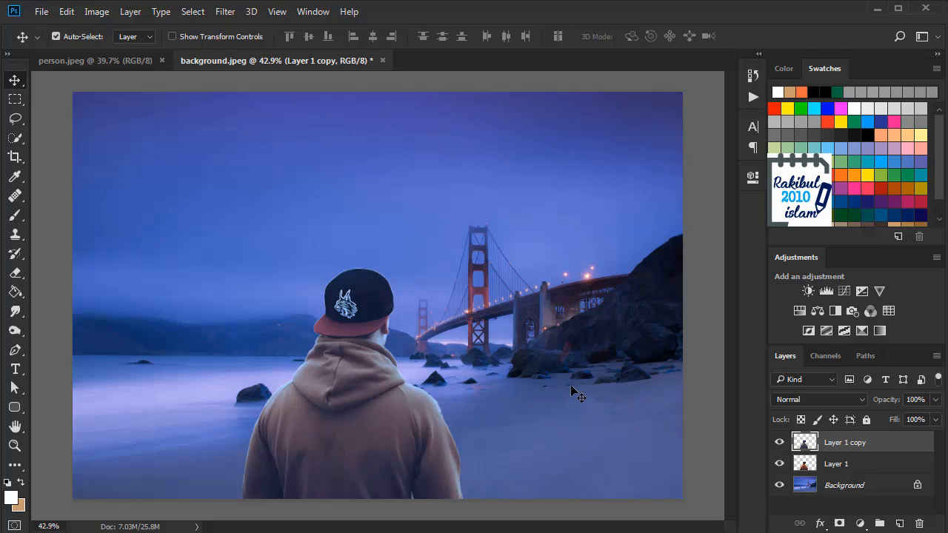
mouse_move(471, 359)
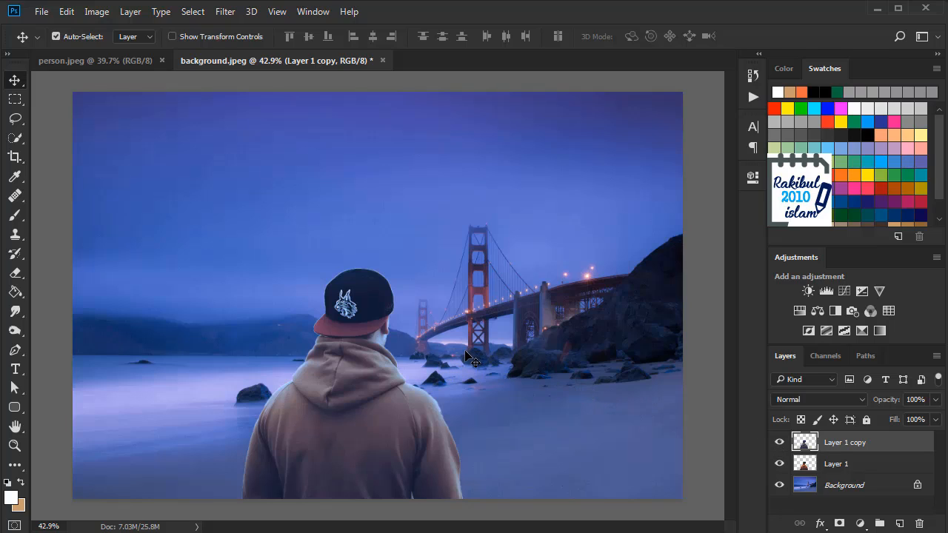